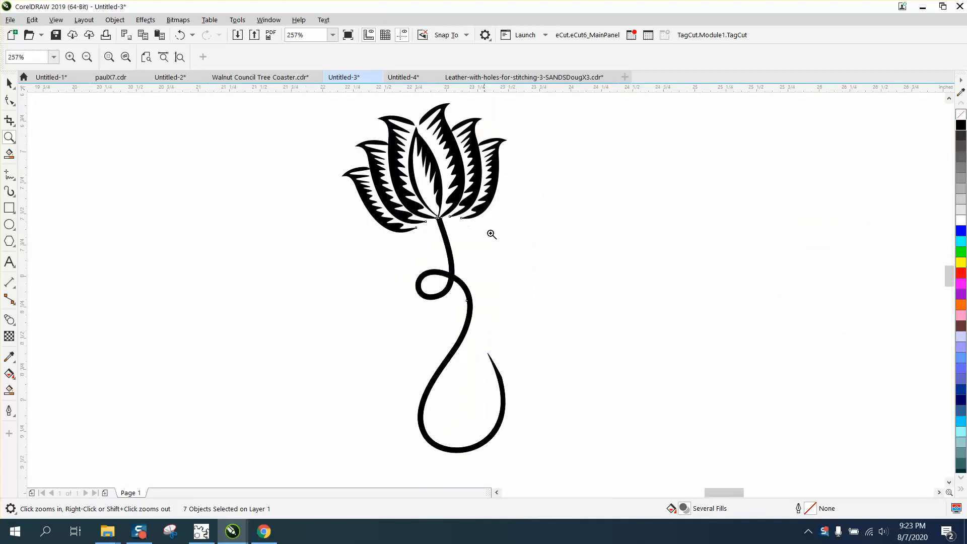
{"action": "mouse_move", "coordinate": [462, 208]}
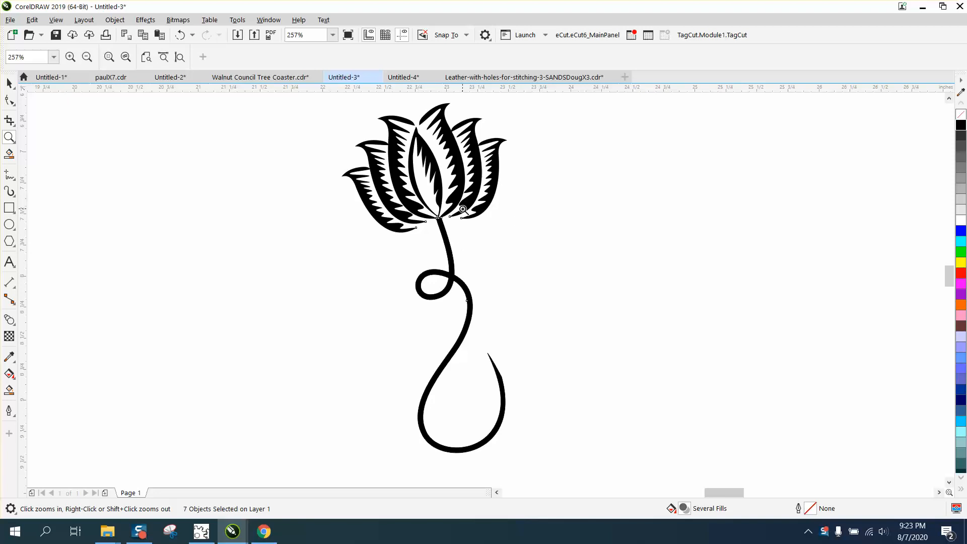
- Zoom out to find the bitmap, then zoom in tight on the lotus's central petals
{"action": "left_click", "coordinate": [86, 56]}
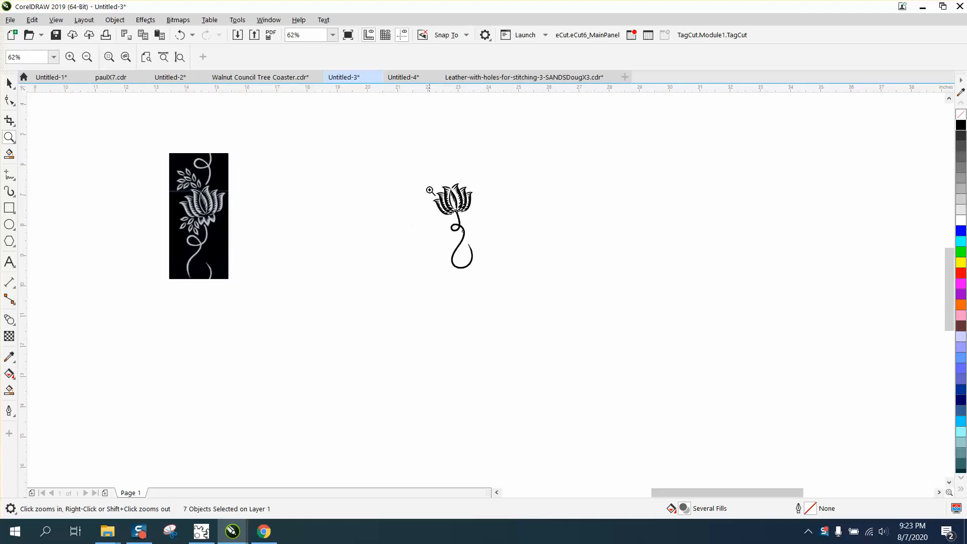
{"action": "left_click", "coordinate": [430, 190]}
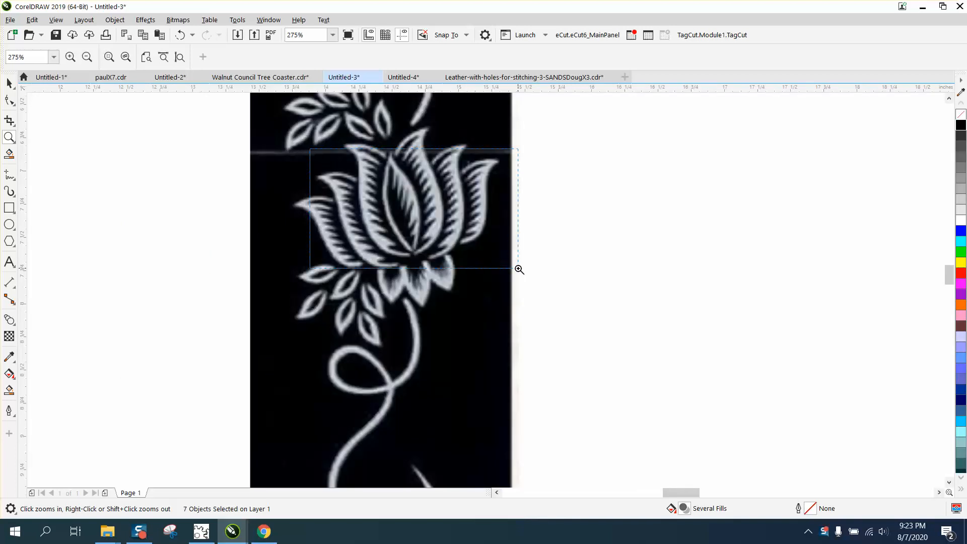
{"action": "left_click", "coordinate": [519, 270]}
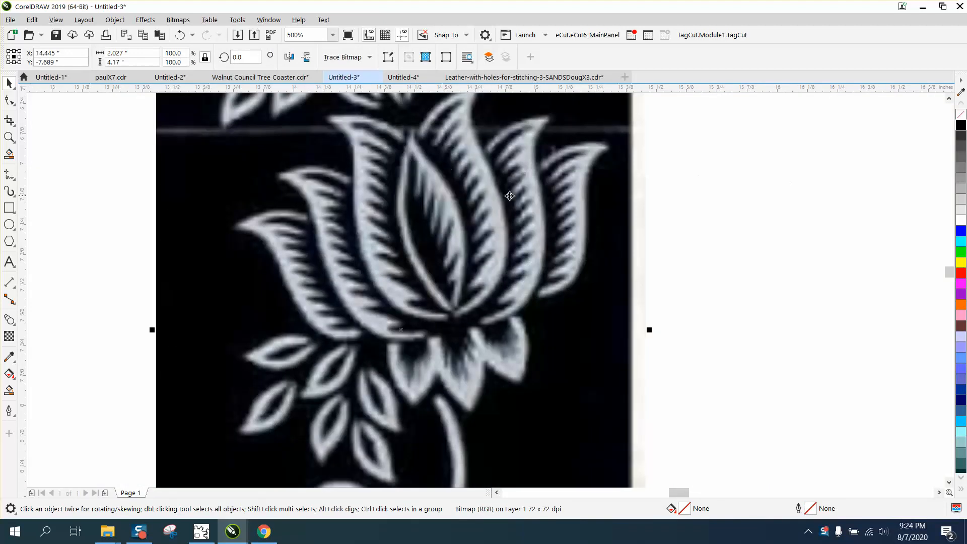
{"action": "left_click", "coordinate": [10, 137]}
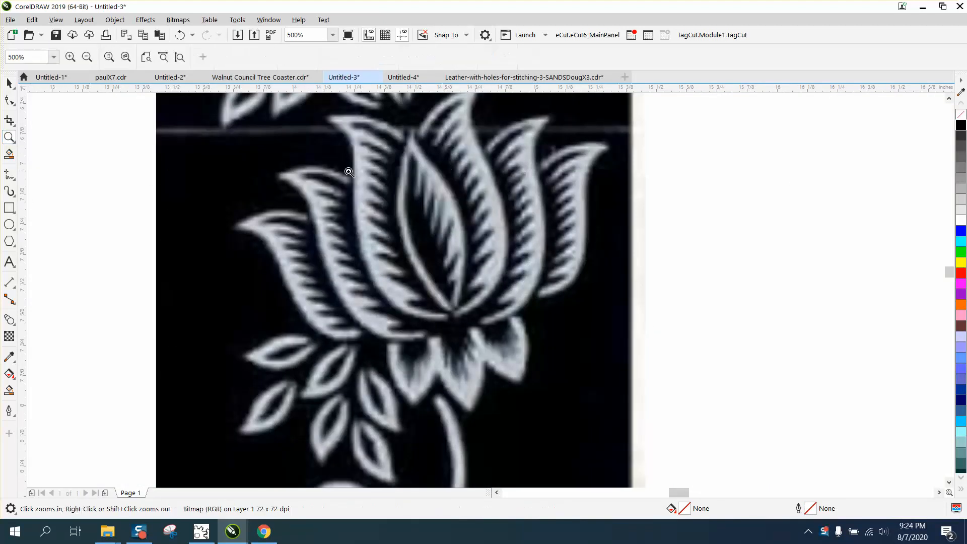
{"action": "left_click", "coordinate": [349, 171]}
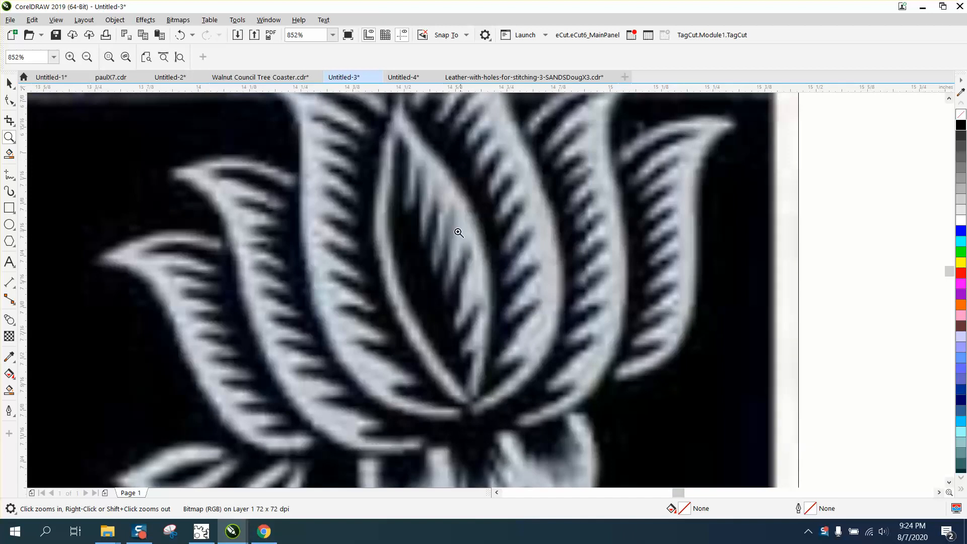
{"action": "mouse_move", "coordinate": [548, 257]}
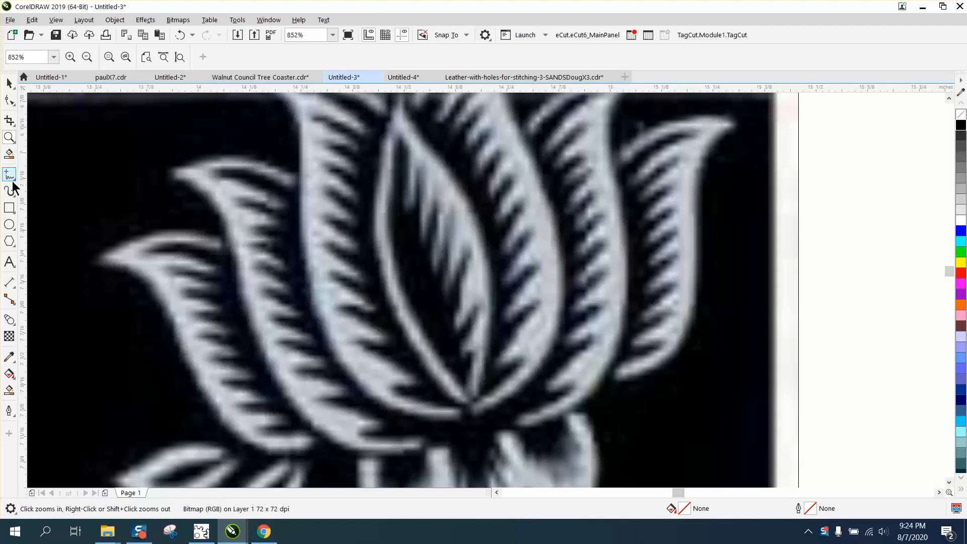
- Draw 3-point curves along the central petal's sides and midline in red
{"action": "left_click", "coordinate": [10, 174]}
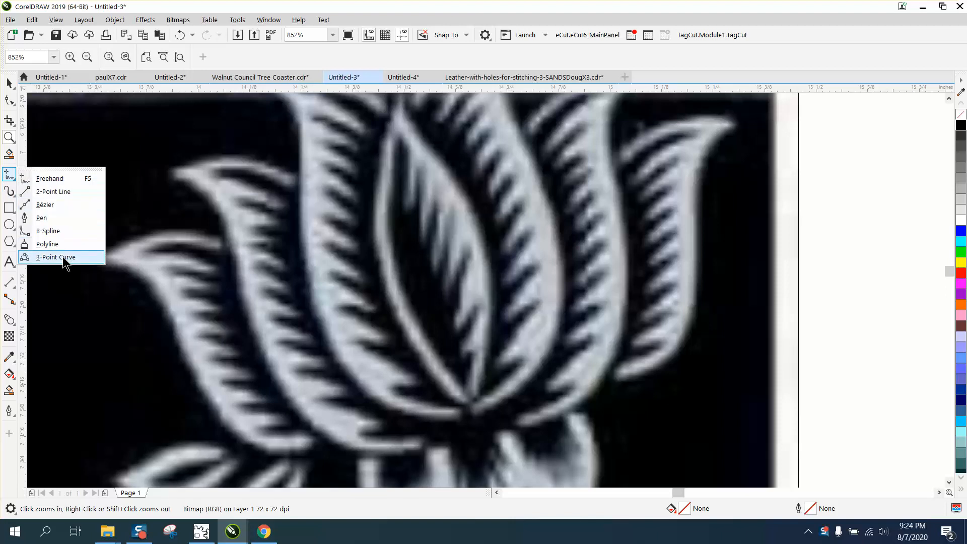
{"action": "mouse_move", "coordinate": [152, 292]}
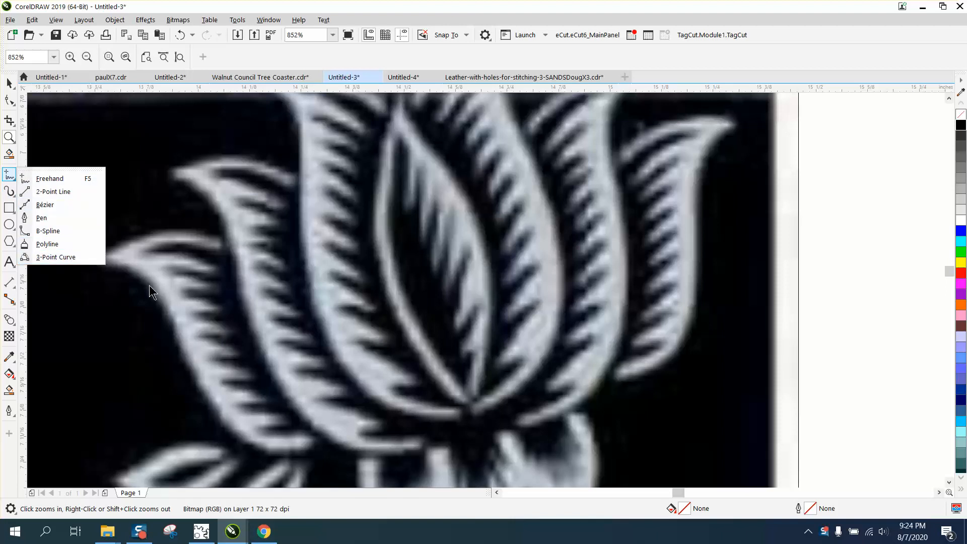
{"action": "left_click", "coordinate": [52, 191]}
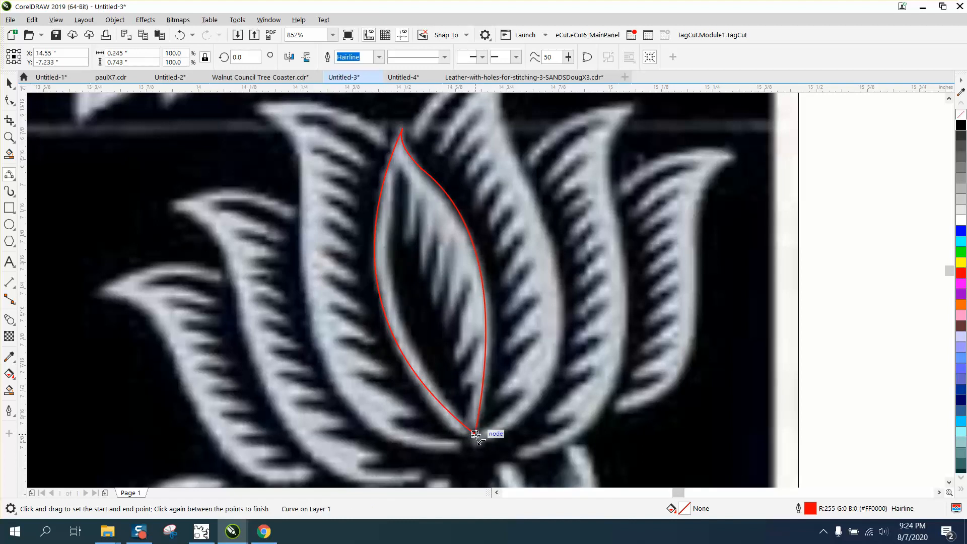
{"action": "mouse_move", "coordinate": [404, 147]}
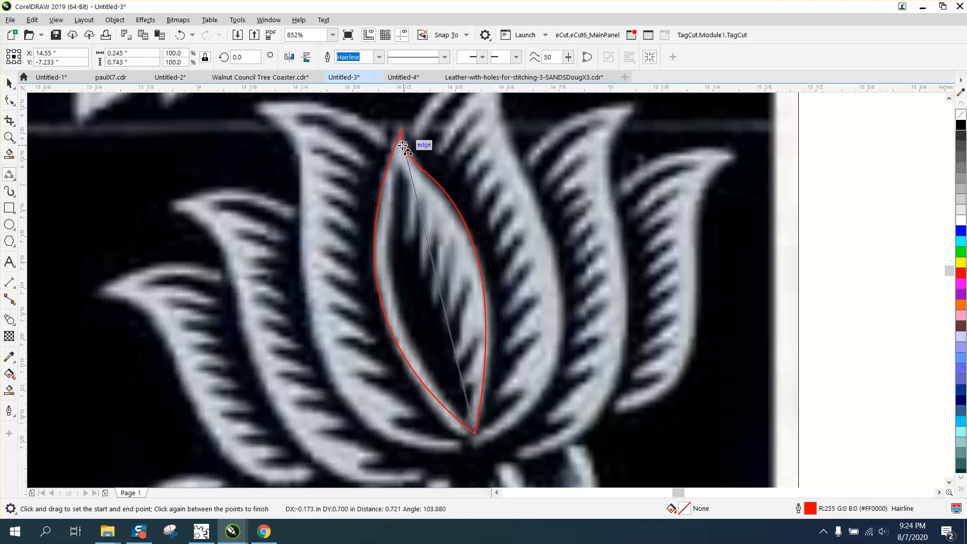
{"action": "mouse_move", "coordinate": [398, 159]}
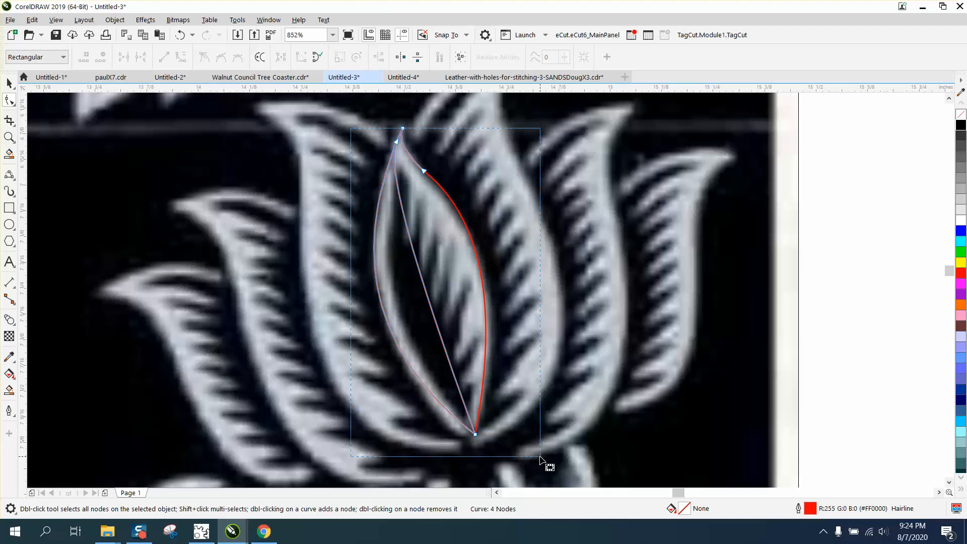
{"action": "left_click", "coordinate": [10, 137]}
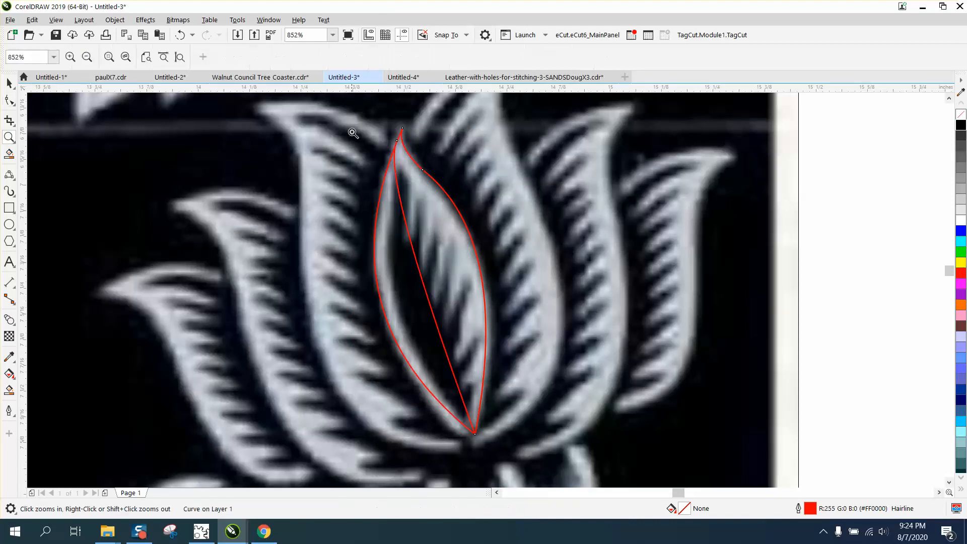
- Add nodes along the petal midline and drag them into a zigzag inner edge
{"action": "left_click", "coordinate": [352, 133]}
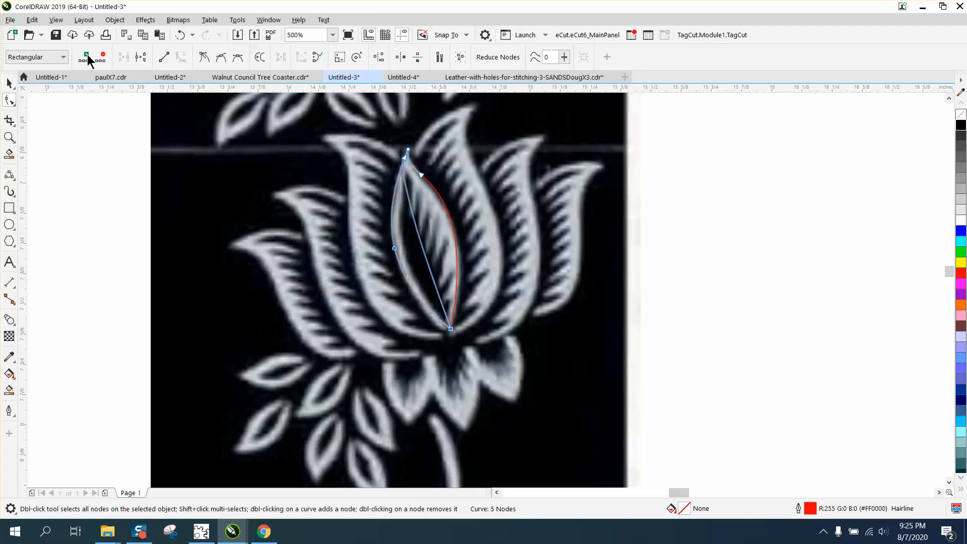
{"action": "double_click", "coordinate": [429, 241]}
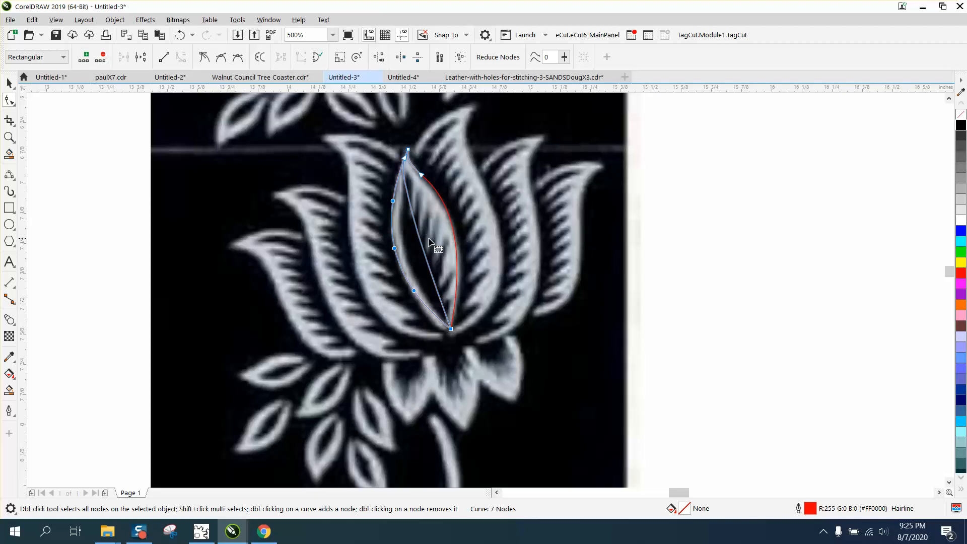
{"action": "mouse_move", "coordinate": [423, 243]}
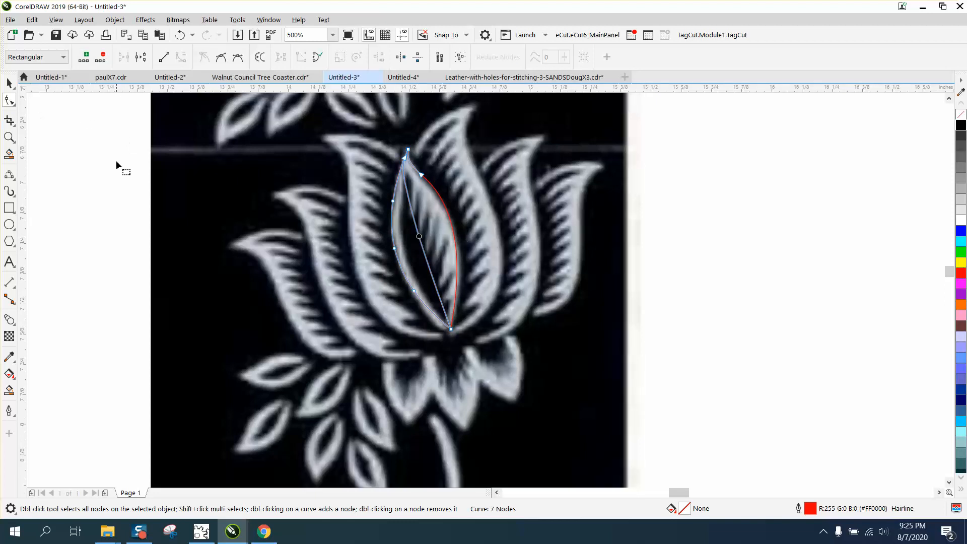
{"action": "left_click", "coordinate": [10, 137]}
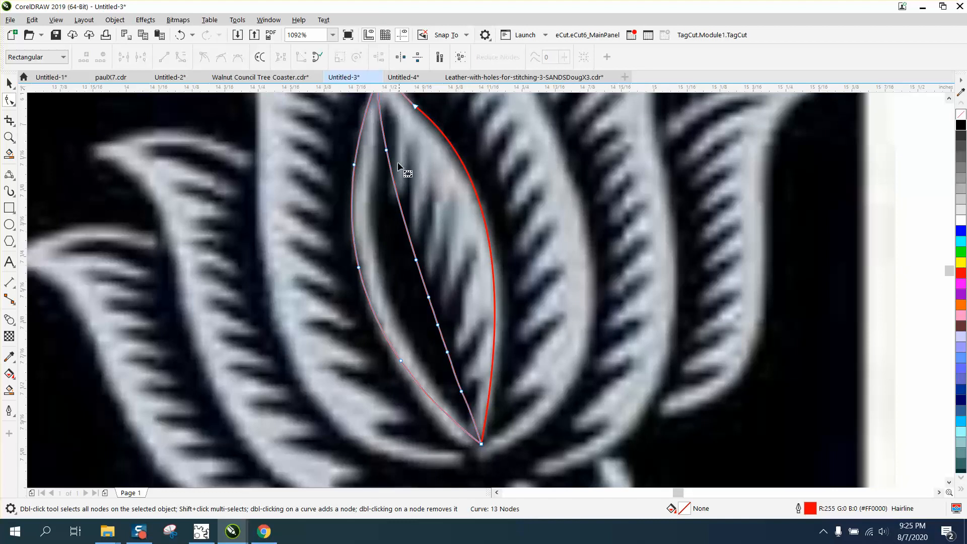
{"action": "mouse_move", "coordinate": [386, 145]}
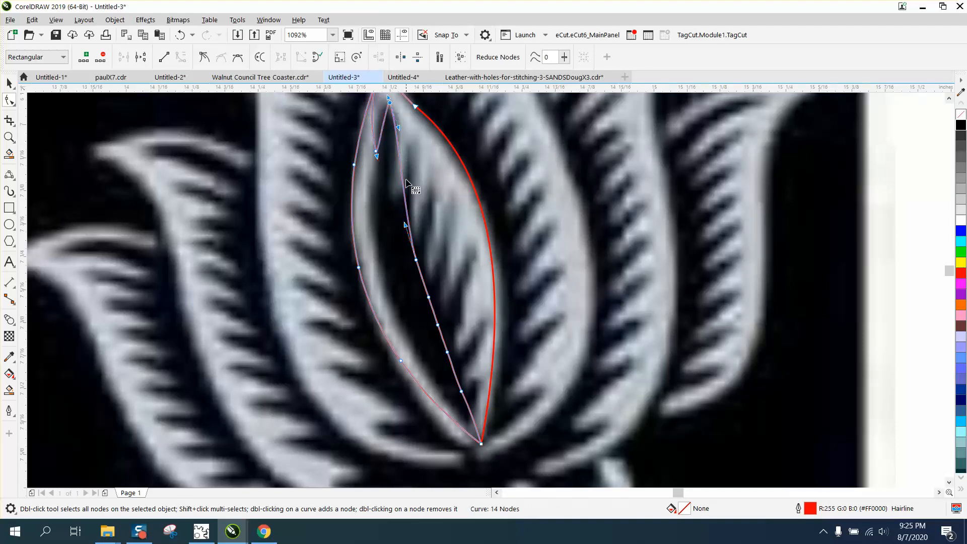
{"action": "double_click", "coordinate": [402, 186]}
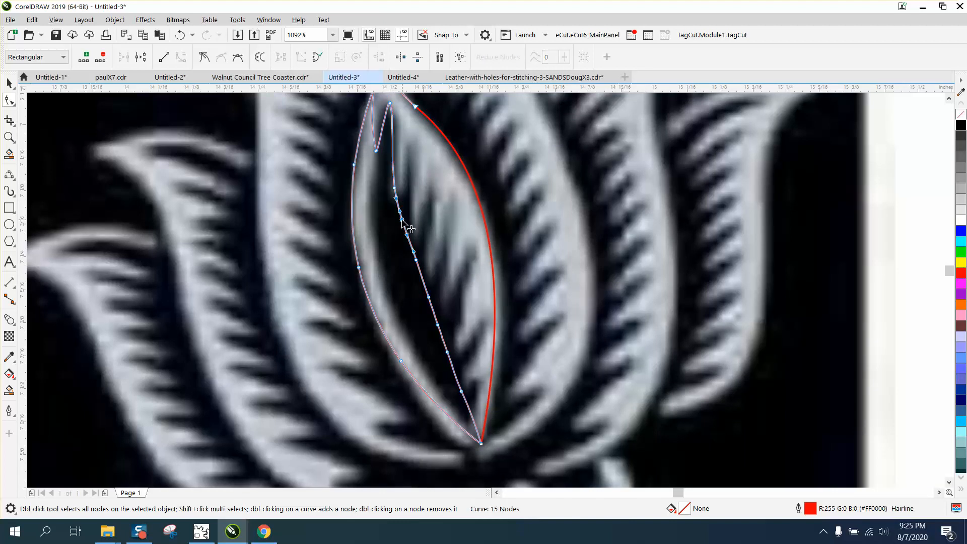
{"action": "double_click", "coordinate": [404, 225]}
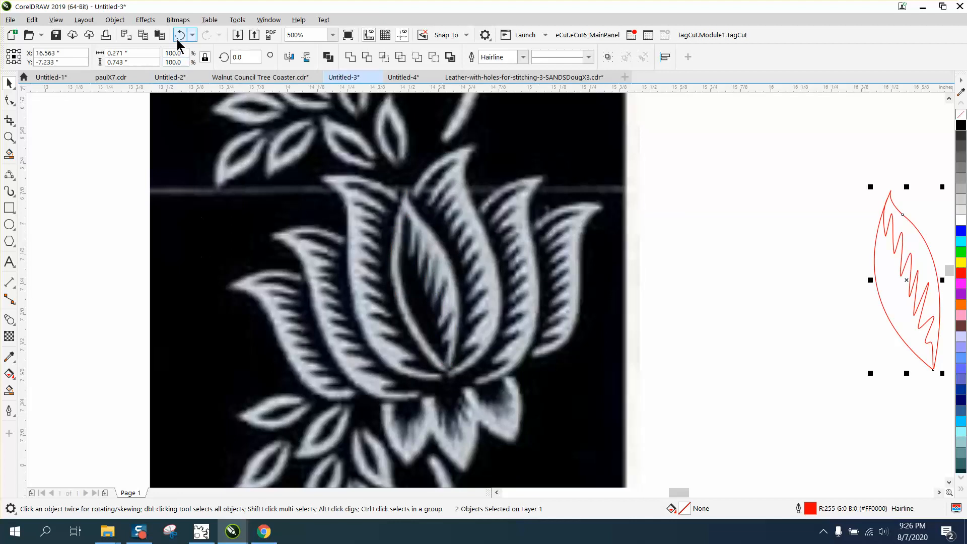
- Undo the petal move, zoom in to review the traced shape, and bring up the cutting tools
{"action": "left_click", "coordinate": [180, 34]}
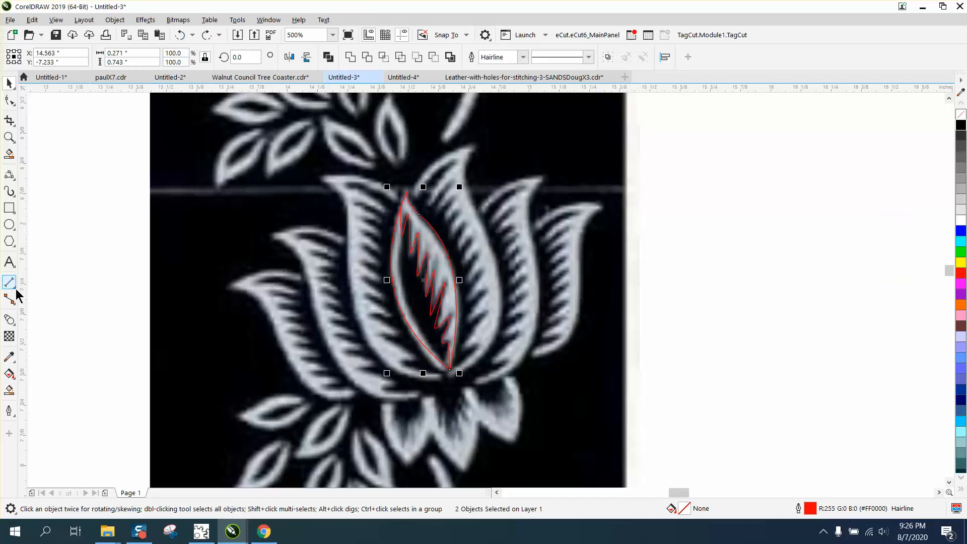
{"action": "left_click", "coordinate": [10, 282]}
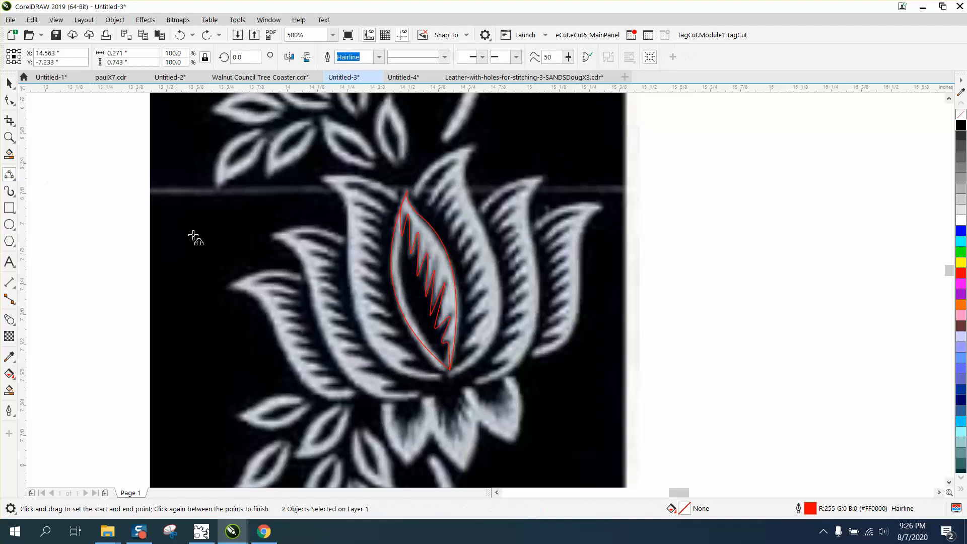
{"action": "left_click", "coordinate": [10, 137]}
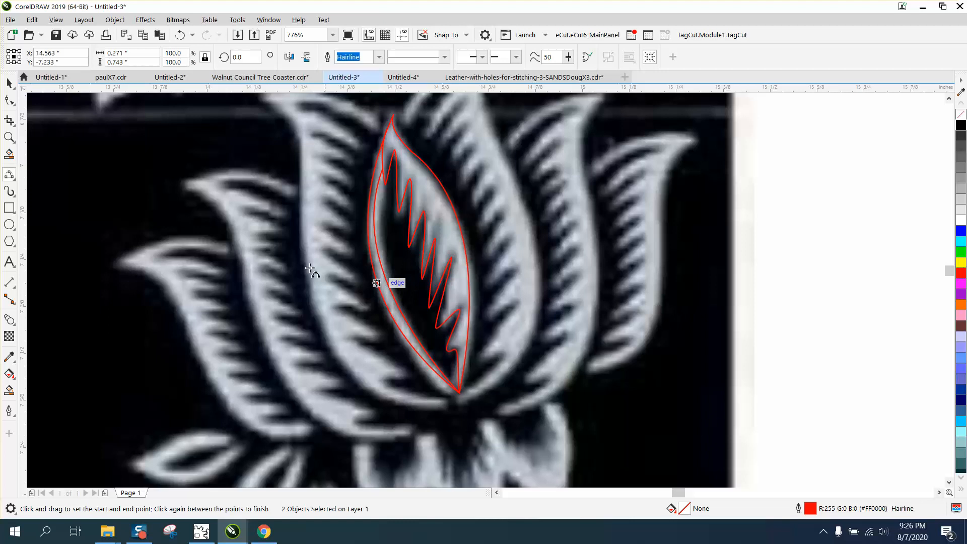
{"action": "left_click", "coordinate": [10, 137]}
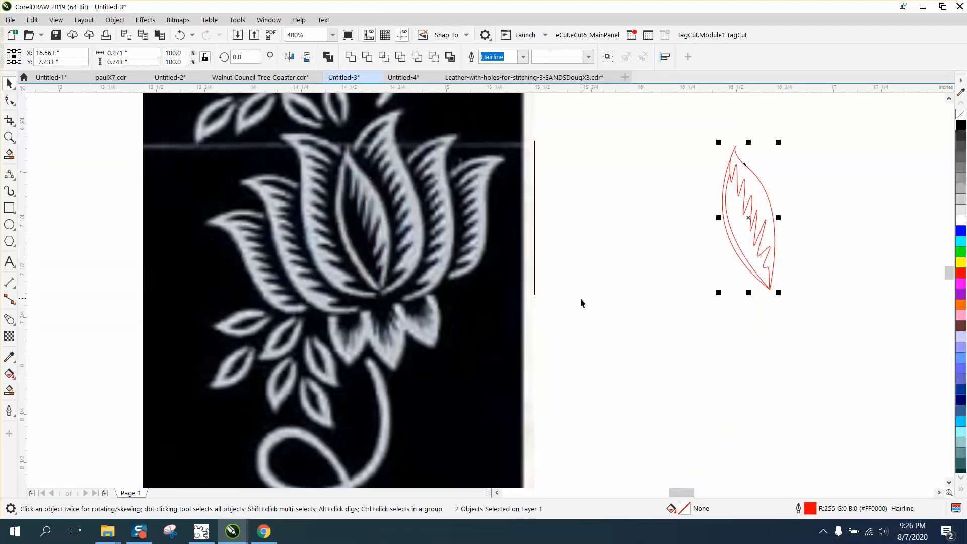
{"action": "left_click", "coordinate": [10, 137]}
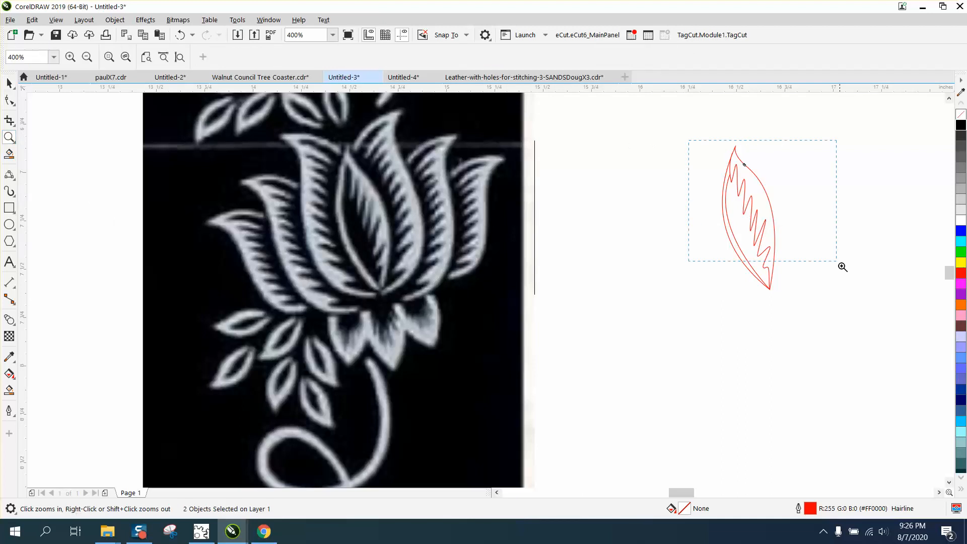
{"action": "left_click", "coordinate": [9, 120]}
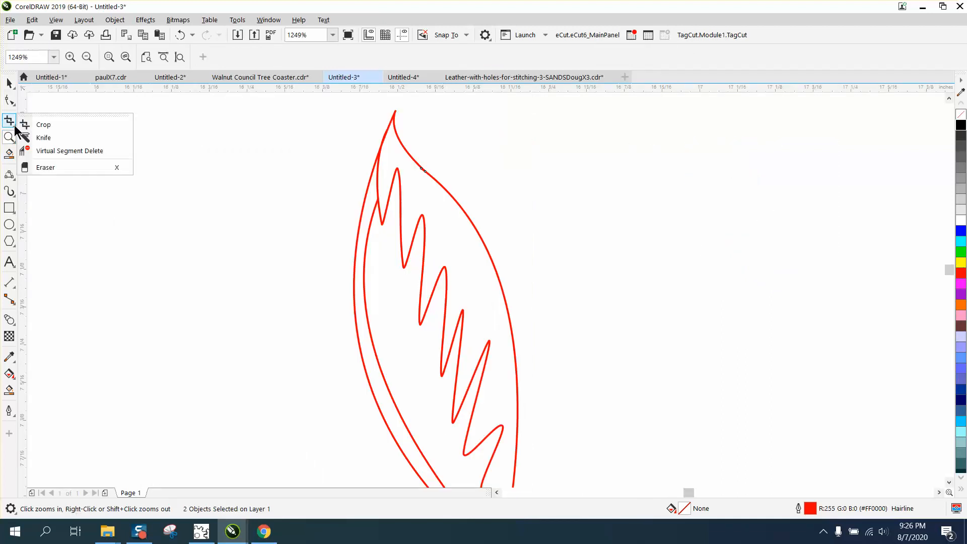
- Zoom out so the lotus bitmap and zigzag leaf outline show together
{"action": "left_click", "coordinate": [69, 150]}
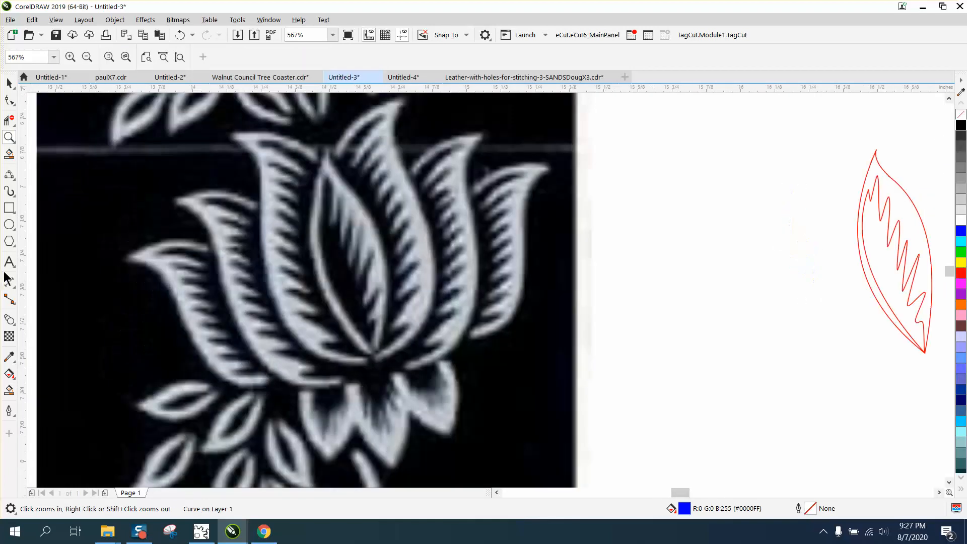
- Trace the tall centre-right petal's outer edge as a red curve ready for node editing
{"action": "left_click", "coordinate": [429, 361]}
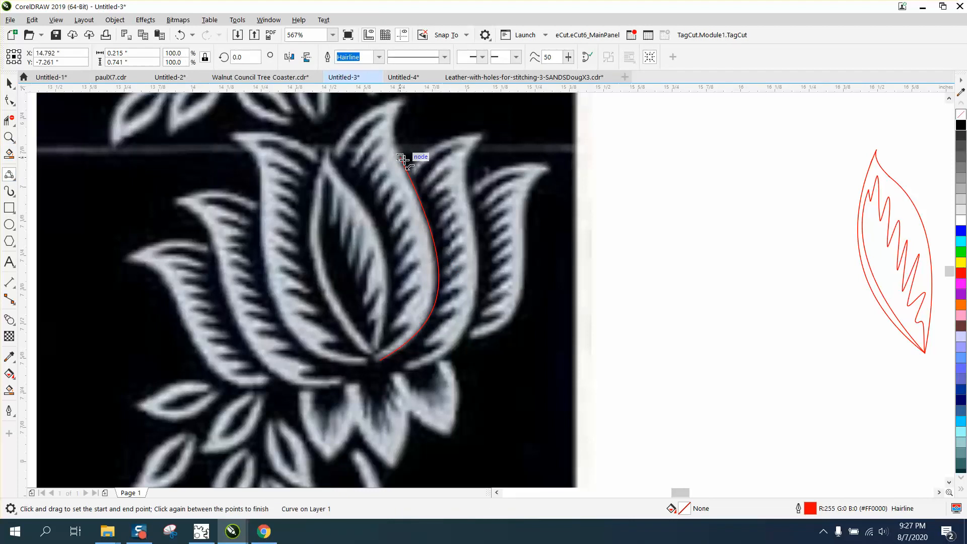
{"action": "mouse_move", "coordinate": [394, 123]}
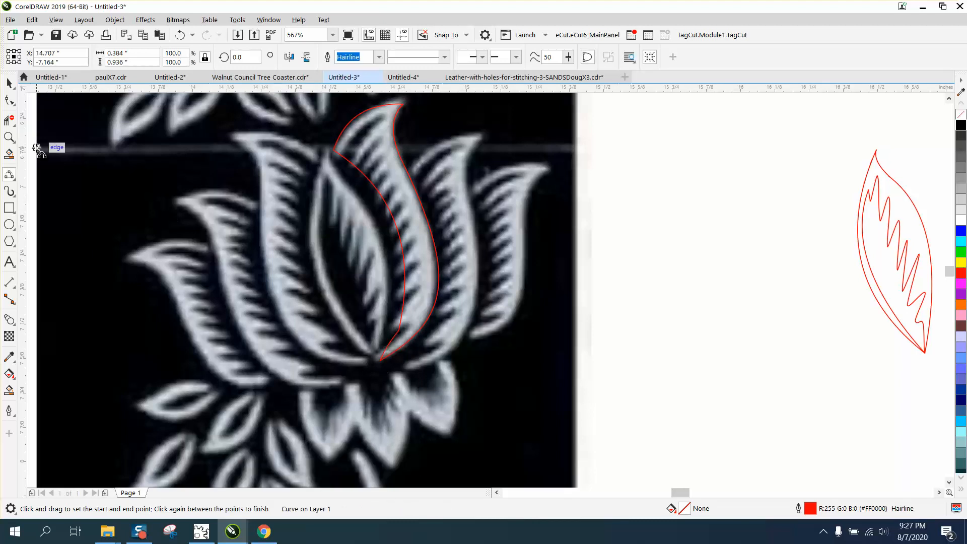
{"action": "left_click", "coordinate": [10, 138]}
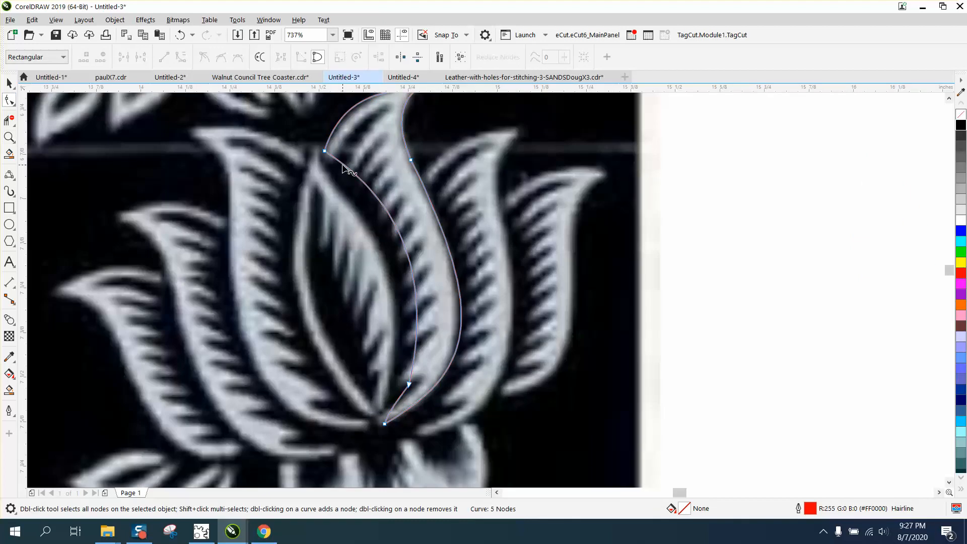
- Add and drag nodes near the petal tip to start the zigzag inner edge
{"action": "double_click", "coordinate": [345, 166]}
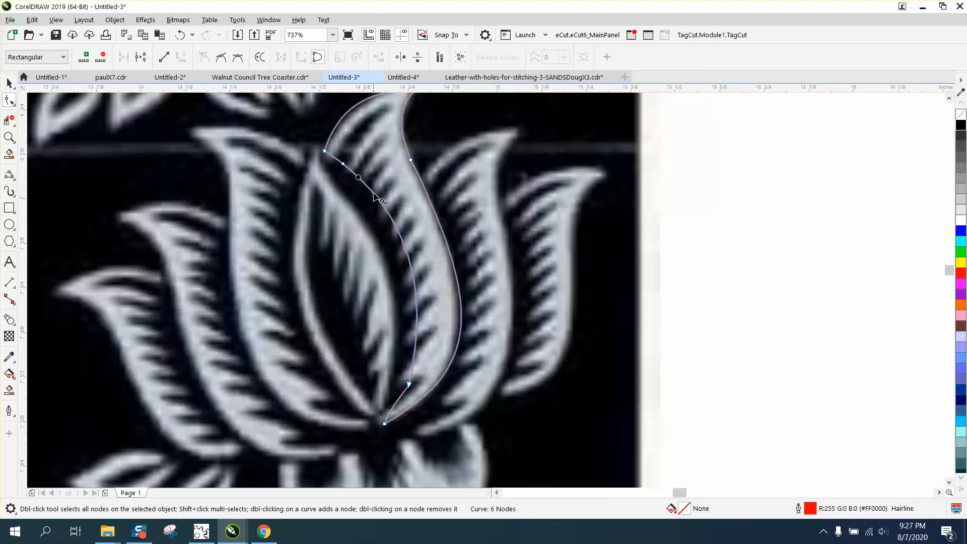
{"action": "double_click", "coordinate": [357, 180]}
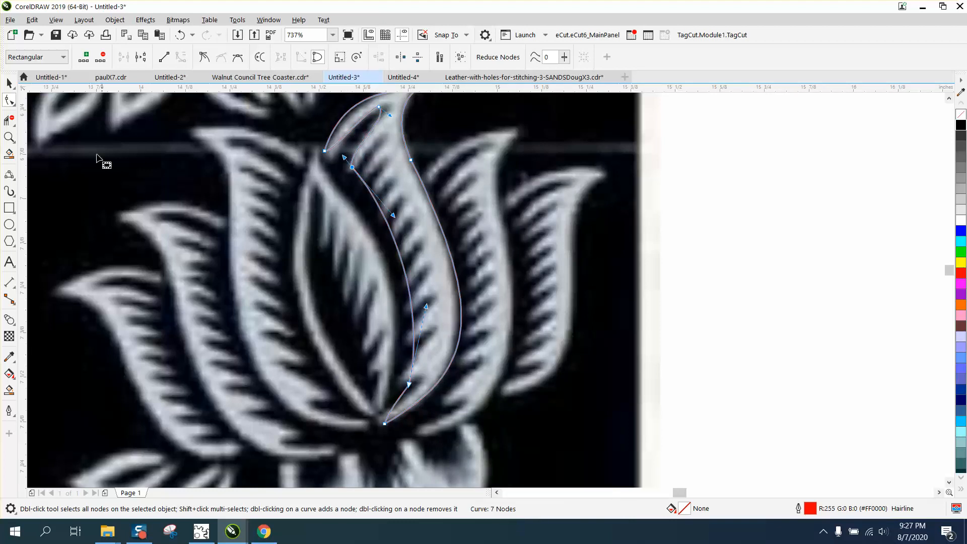
{"action": "left_click", "coordinate": [10, 138]}
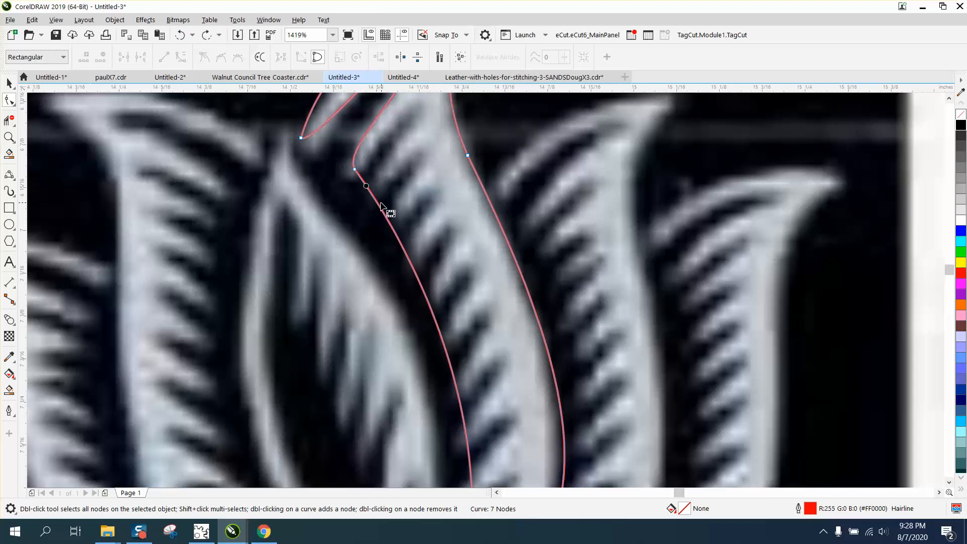
{"action": "left_click", "coordinate": [366, 186]}
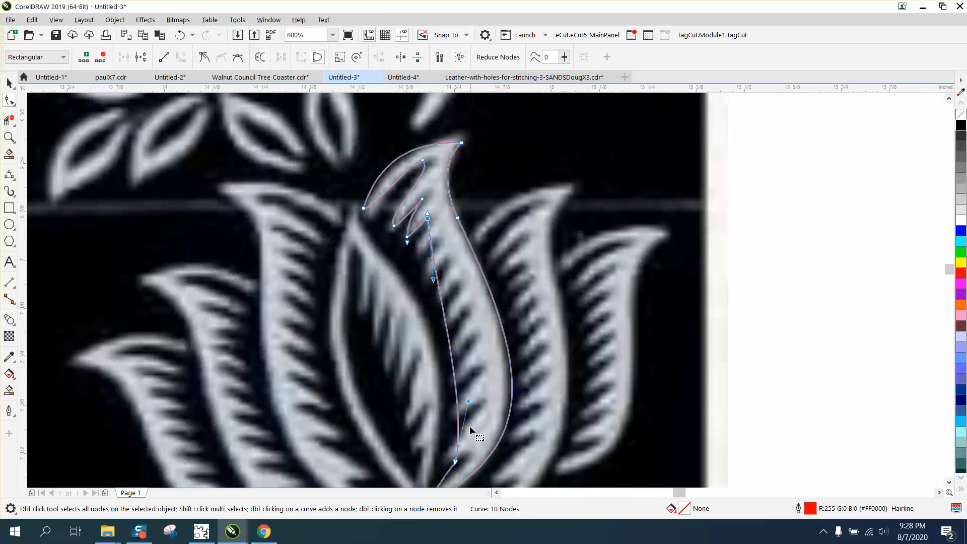
{"action": "double_click", "coordinate": [458, 432]}
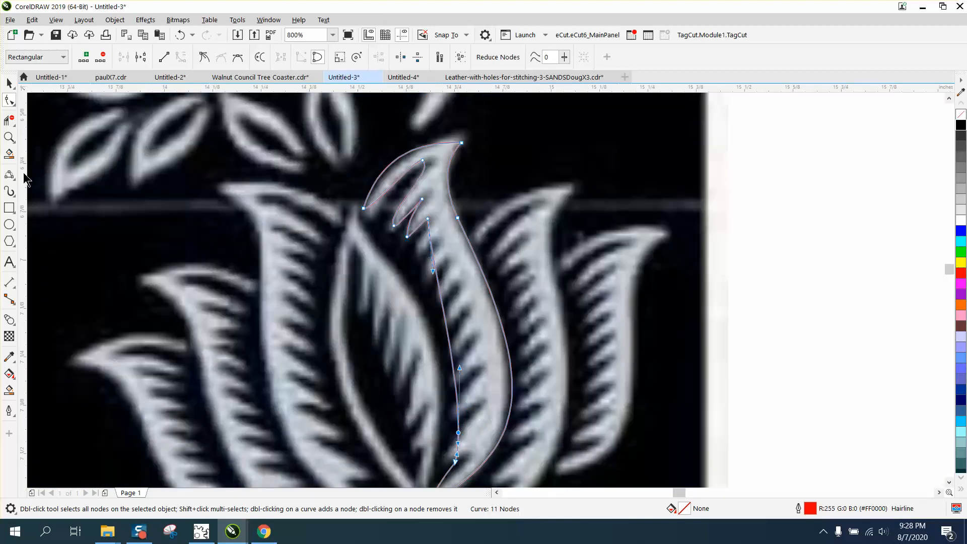
{"action": "mouse_move", "coordinate": [401, 249]}
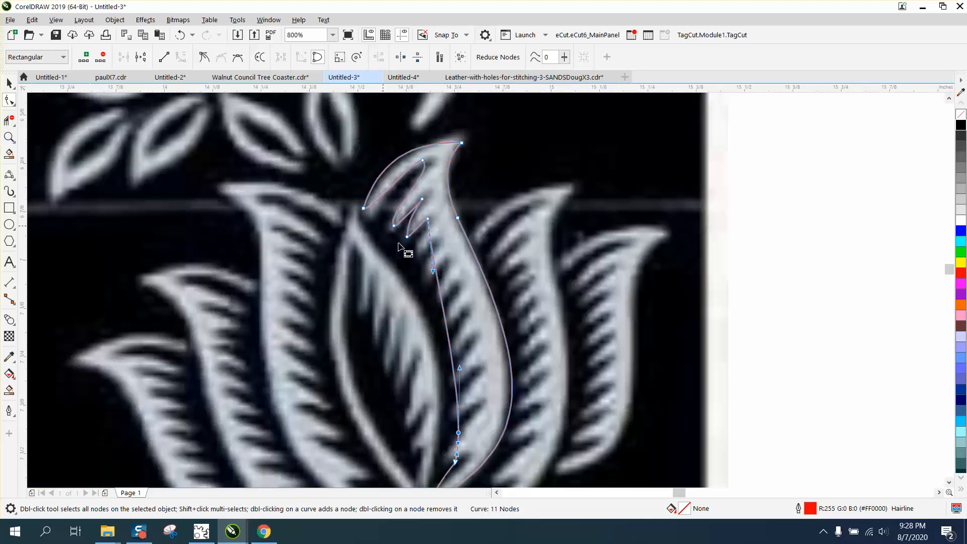
- Zoom in and add four more nodes to run the zigzag down the petal's side
{"action": "left_click", "coordinate": [10, 137]}
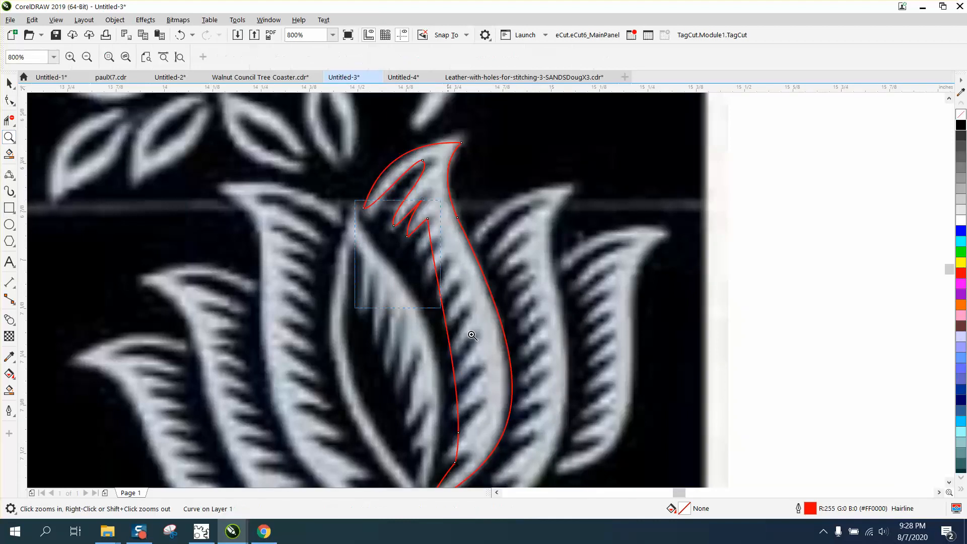
{"action": "left_click", "coordinate": [471, 334]}
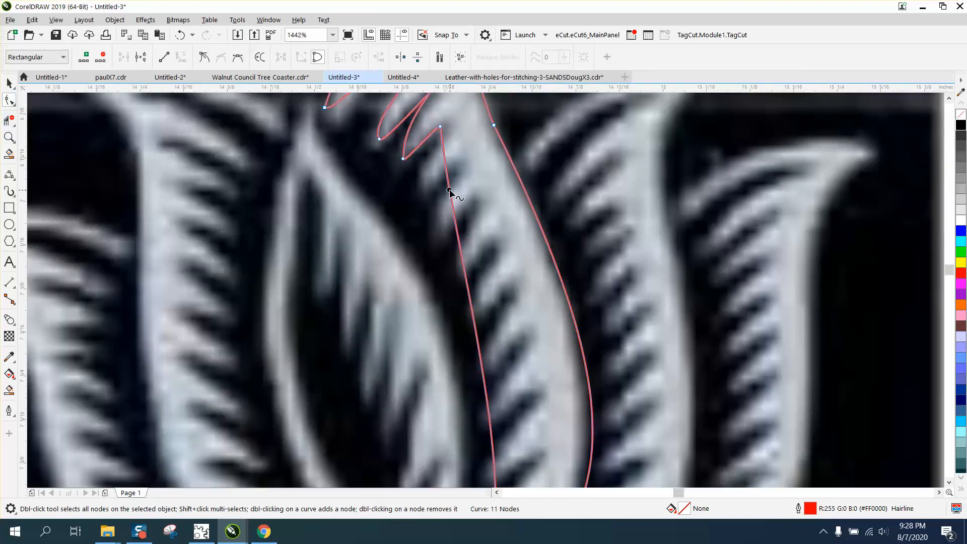
{"action": "double_click", "coordinate": [422, 183]}
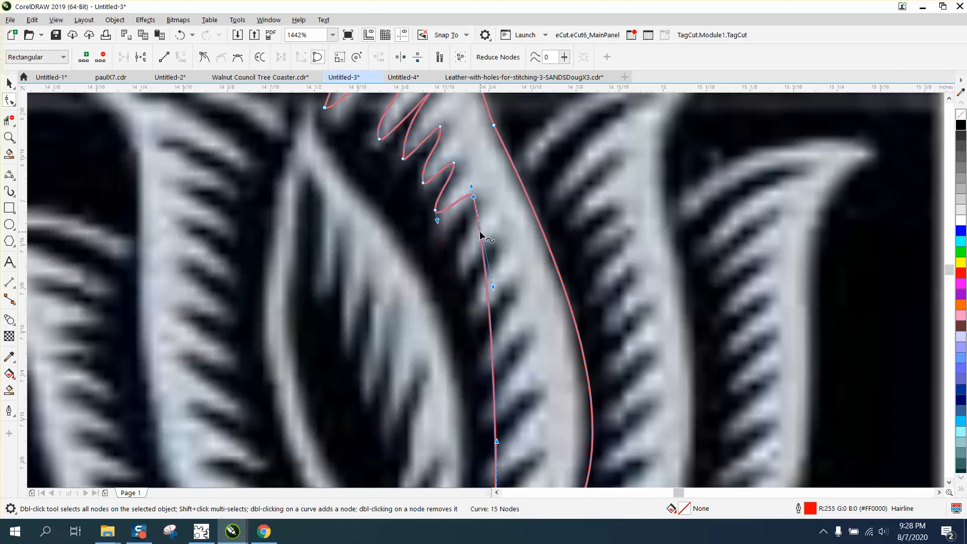
{"action": "double_click", "coordinate": [480, 233]}
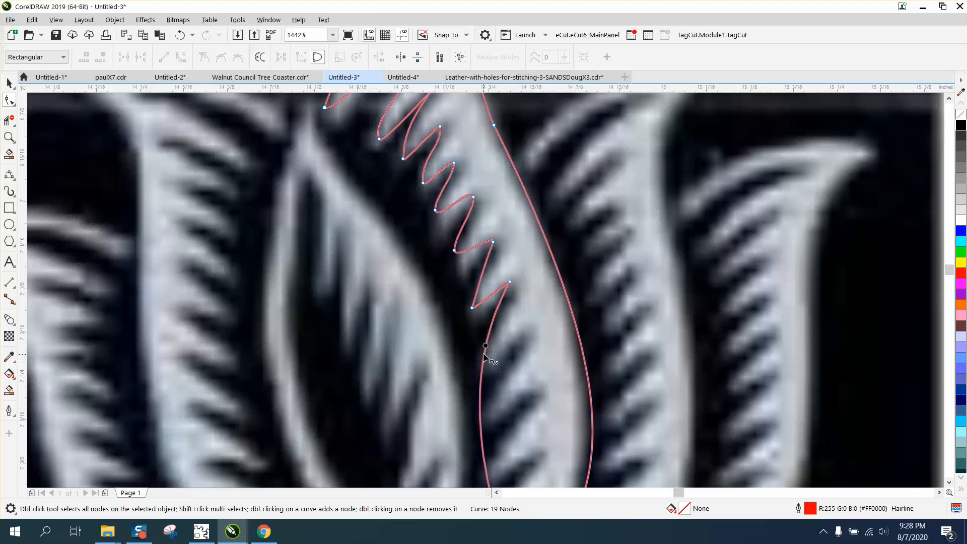
{"action": "double_click", "coordinate": [484, 346]}
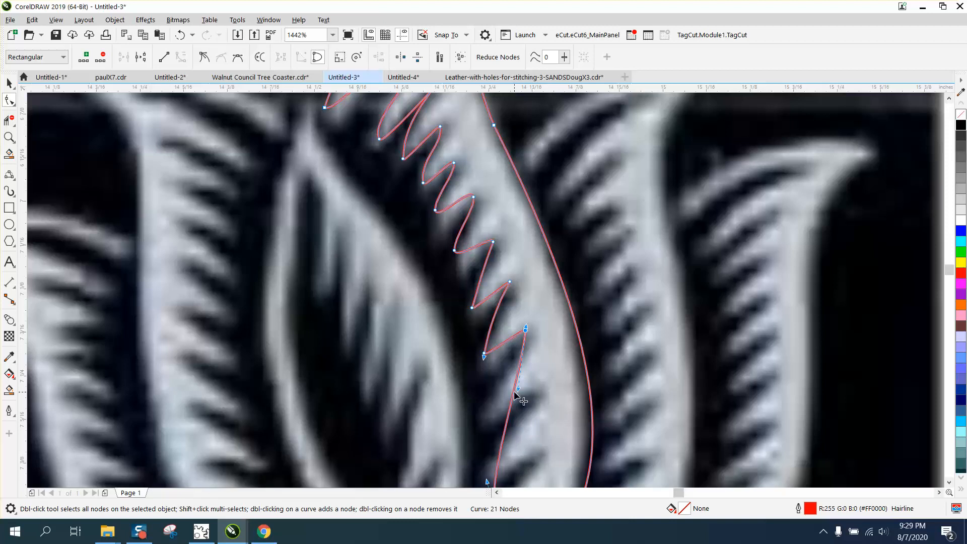
{"action": "double_click", "coordinate": [518, 397]}
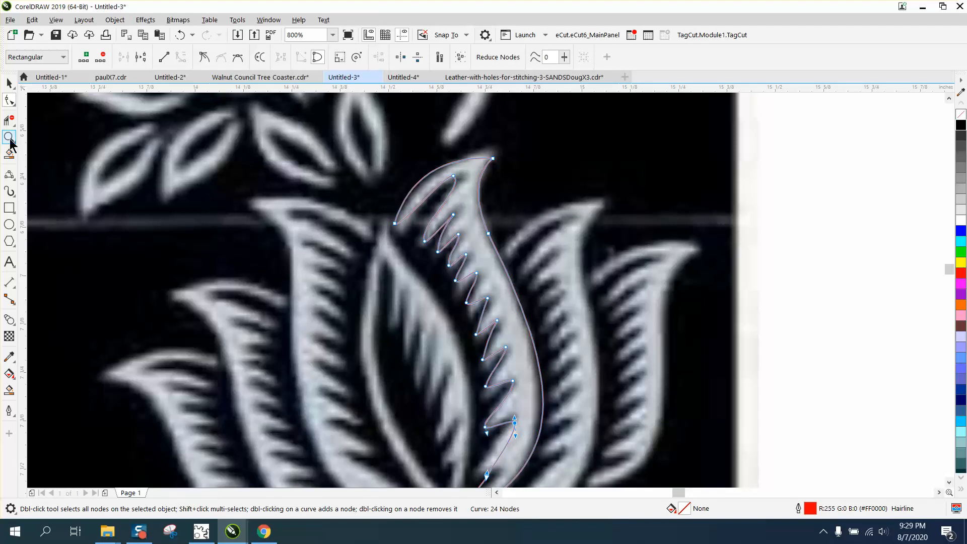
- Move the petal beside the first leaf and adjust its start node so their bottom points meet
{"action": "left_click", "coordinate": [9, 136]}
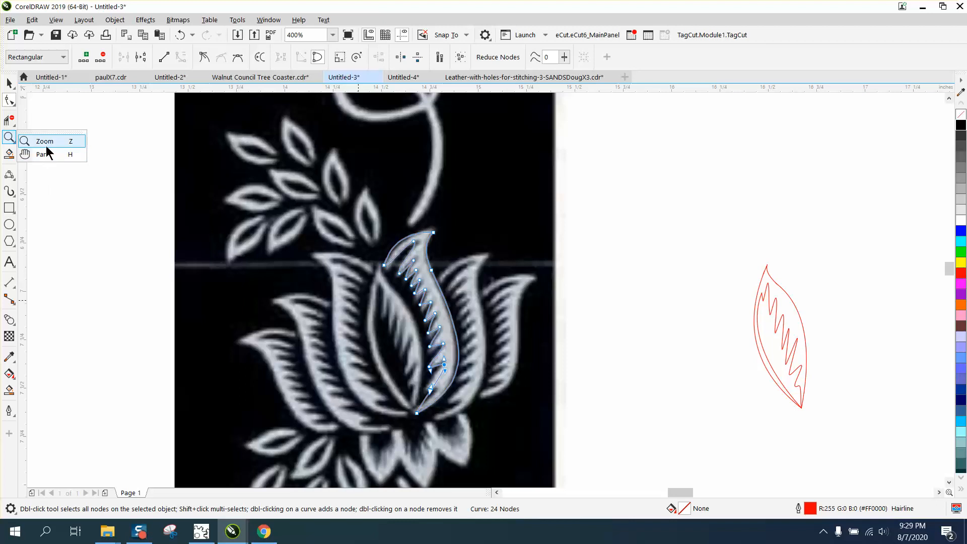
{"action": "left_click", "coordinate": [44, 141]}
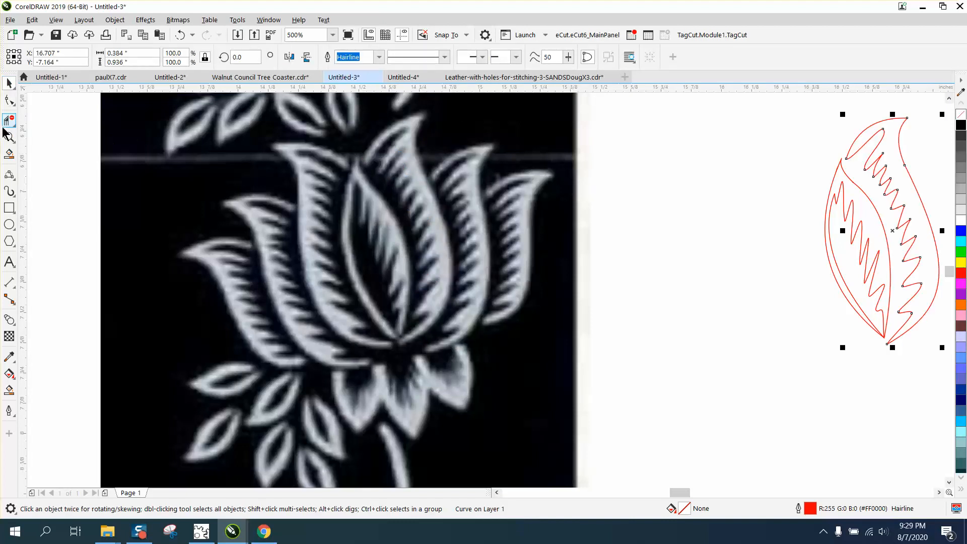
{"action": "left_click", "coordinate": [10, 136]}
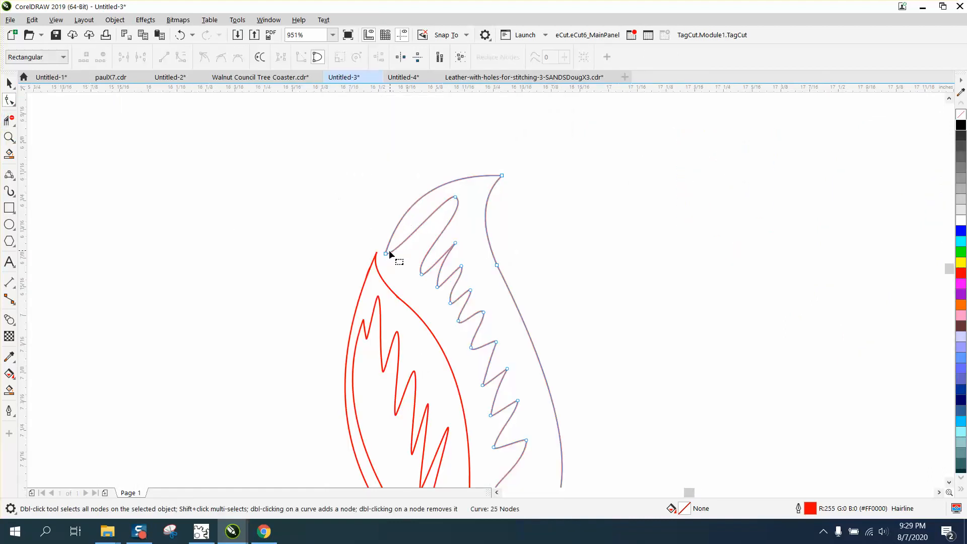
{"action": "left_click", "coordinate": [385, 253]}
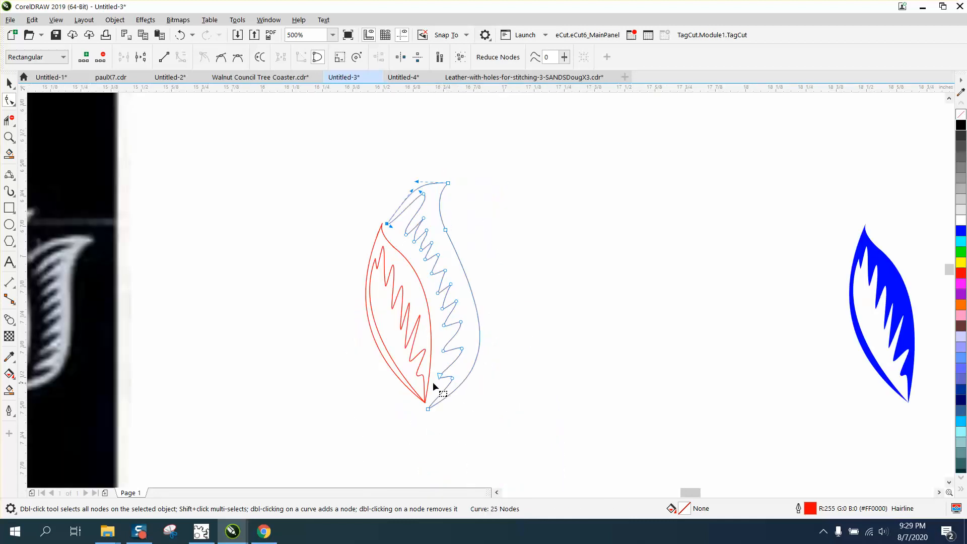
{"action": "left_click", "coordinate": [11, 138]}
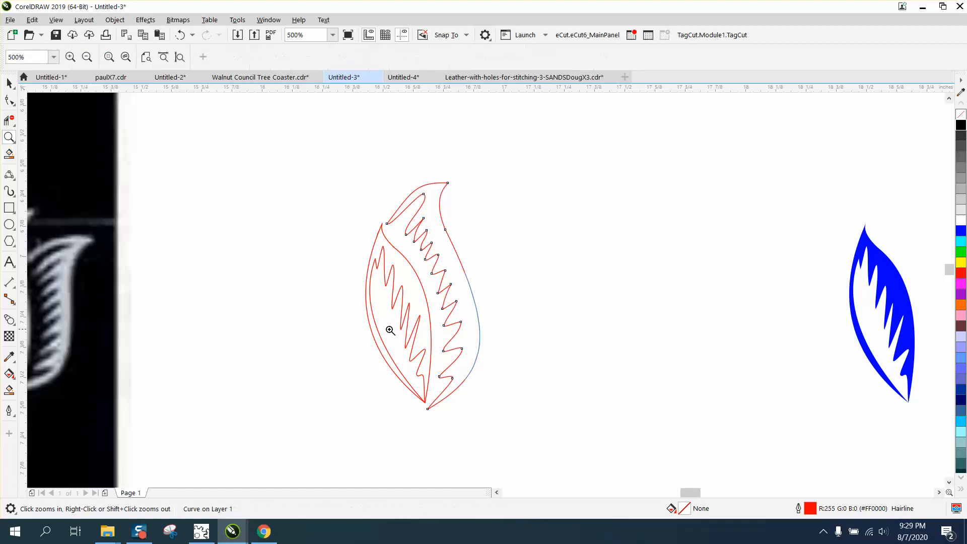
{"action": "left_click", "coordinate": [389, 330]}
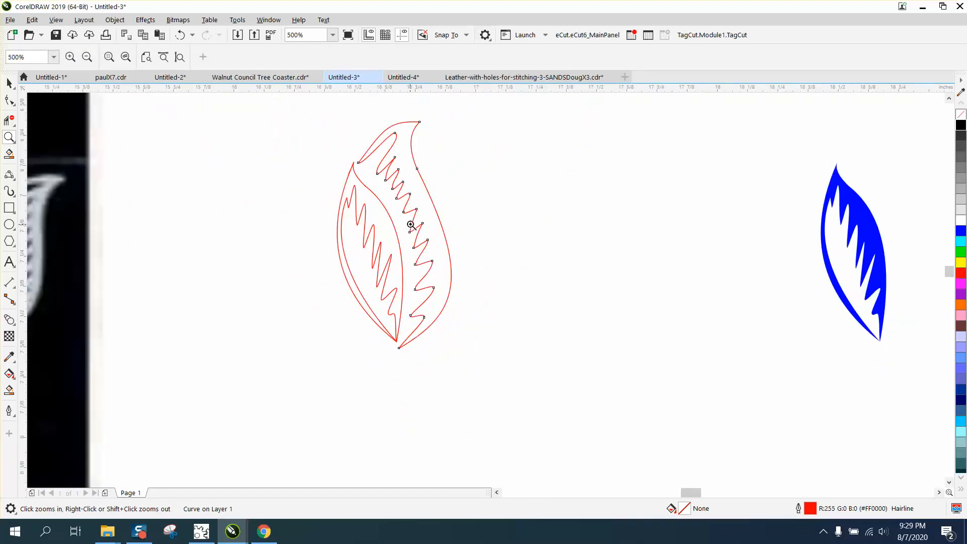
{"action": "left_click", "coordinate": [410, 224]}
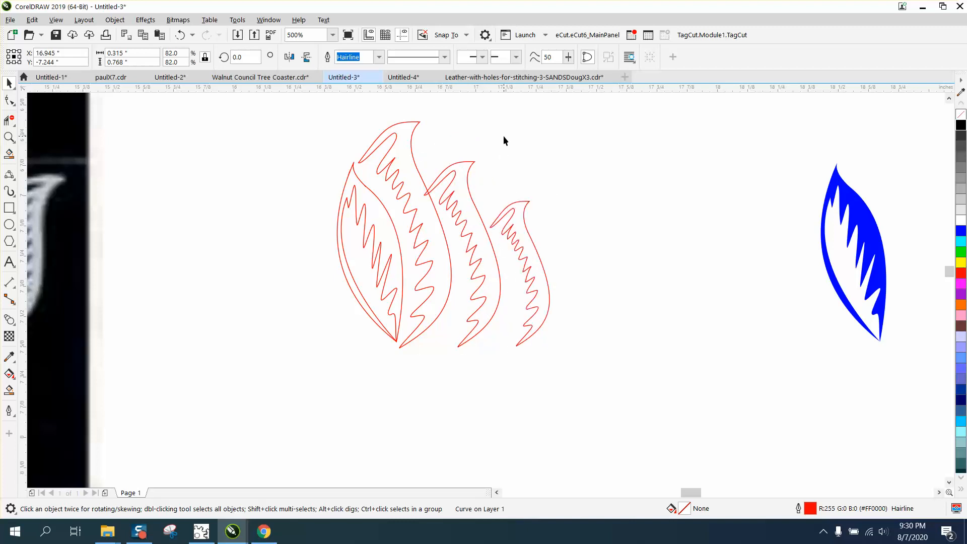
- Select the middle petal outline and put it into rotate mode
{"action": "left_click", "coordinate": [518, 273]}
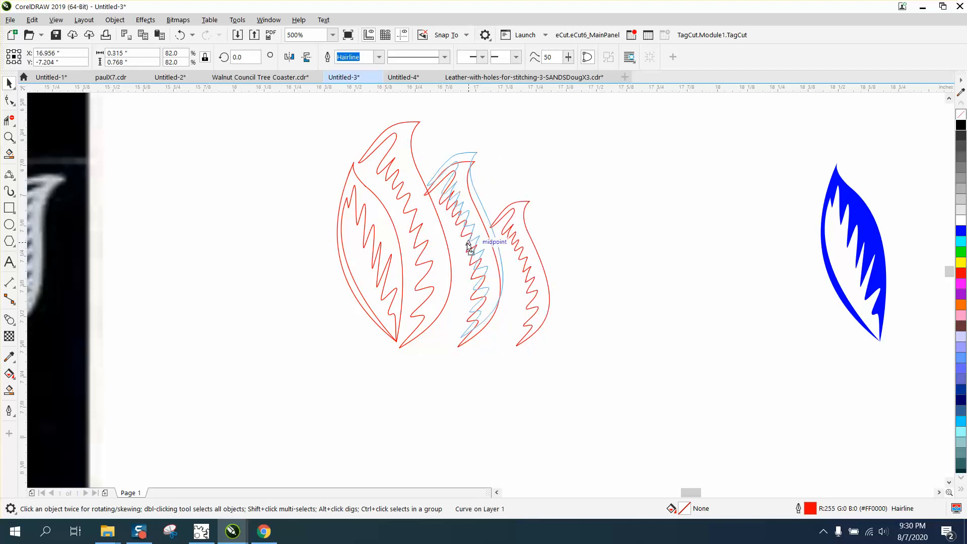
{"action": "left_click", "coordinate": [468, 246]}
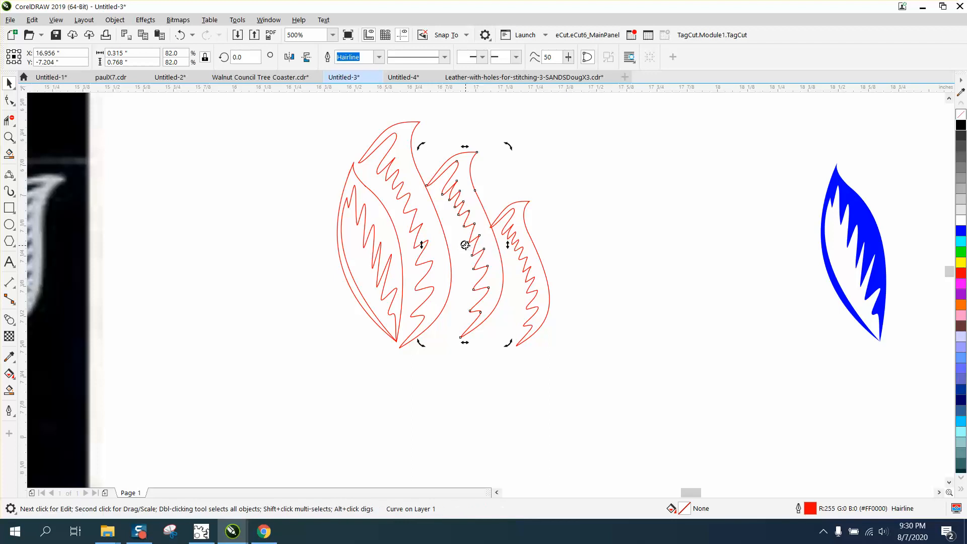
{"action": "mouse_move", "coordinate": [463, 215]}
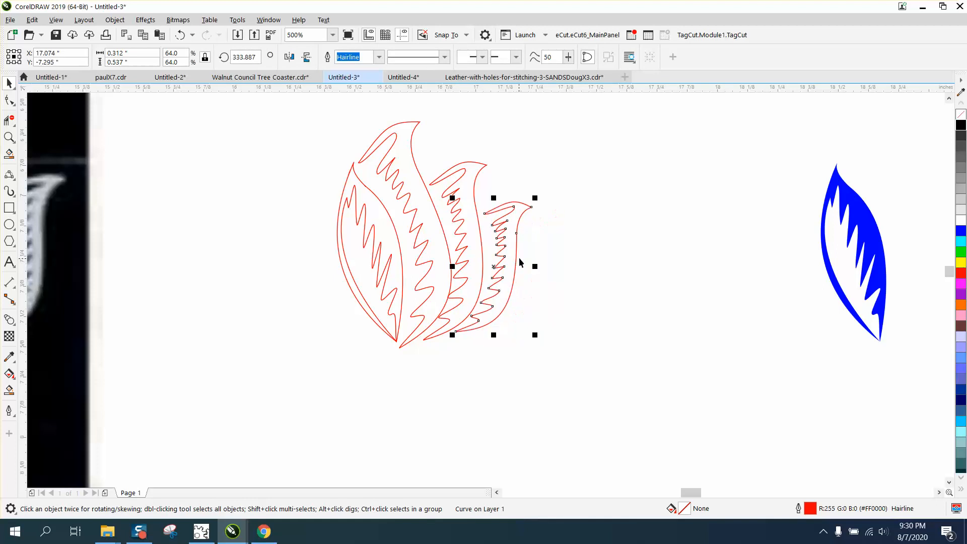
{"action": "mouse_move", "coordinate": [384, 276]}
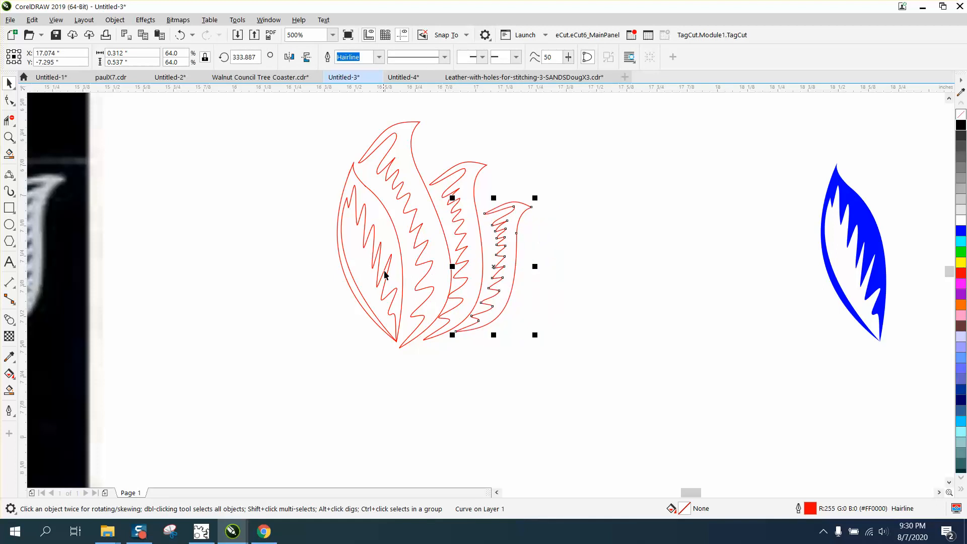
{"action": "mouse_move", "coordinate": [109, 303]}
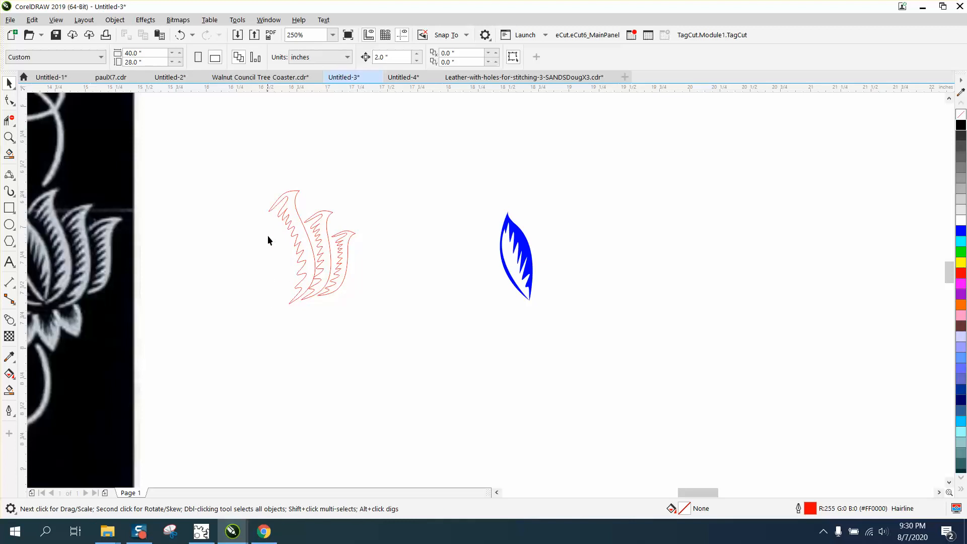
- Select the three left petals and the blue centre petal, then zoom in on the flower
{"action": "left_click", "coordinate": [312, 247]}
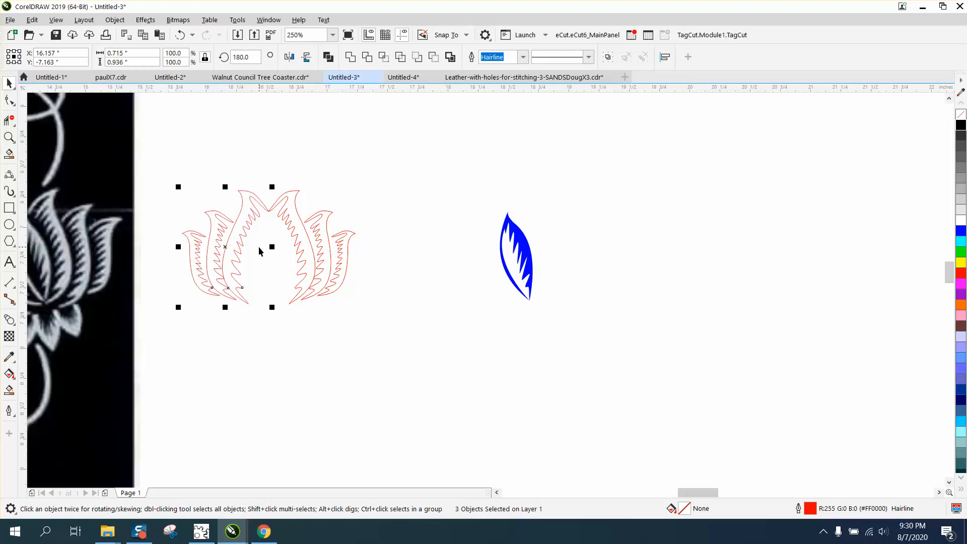
{"action": "left_click", "coordinate": [516, 255]}
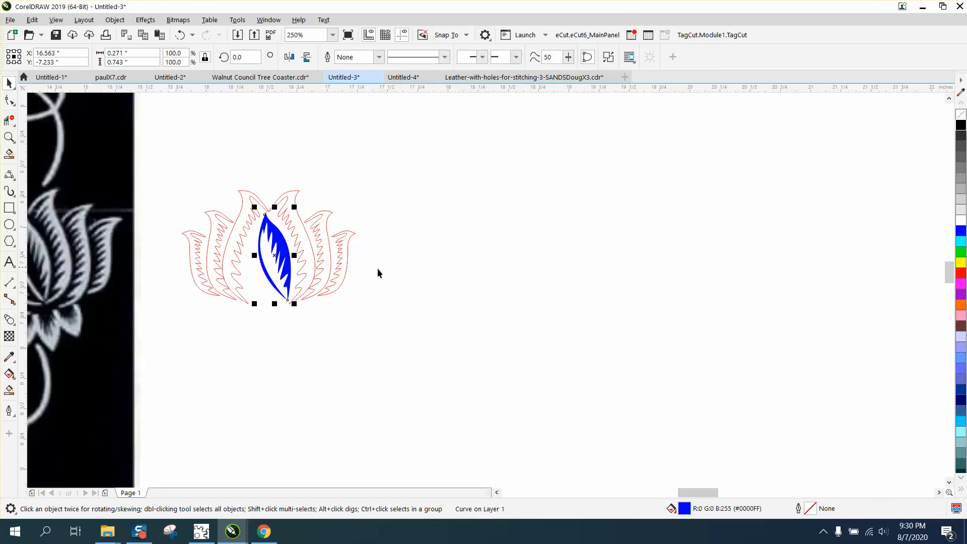
{"action": "left_click", "coordinate": [10, 138]}
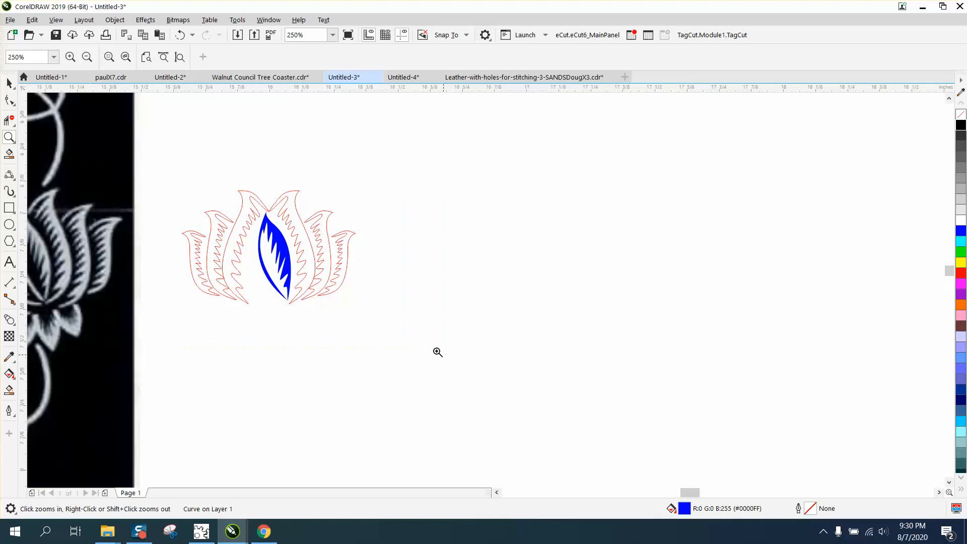
{"action": "left_click", "coordinate": [437, 351]}
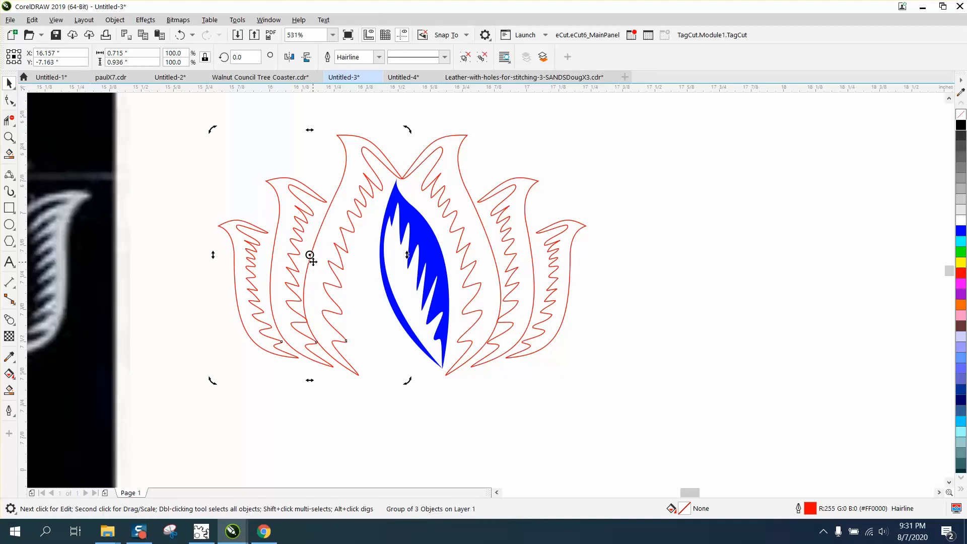
{"action": "mouse_move", "coordinate": [319, 252]}
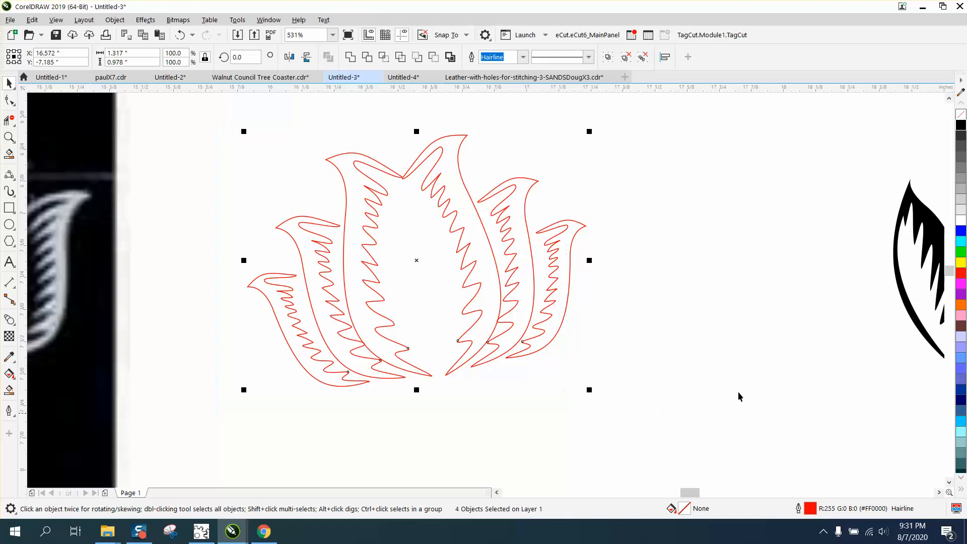
- Fill the selected petal curves black and remove their outline, forming a solid black lotus
{"action": "left_click", "coordinate": [960, 114]}
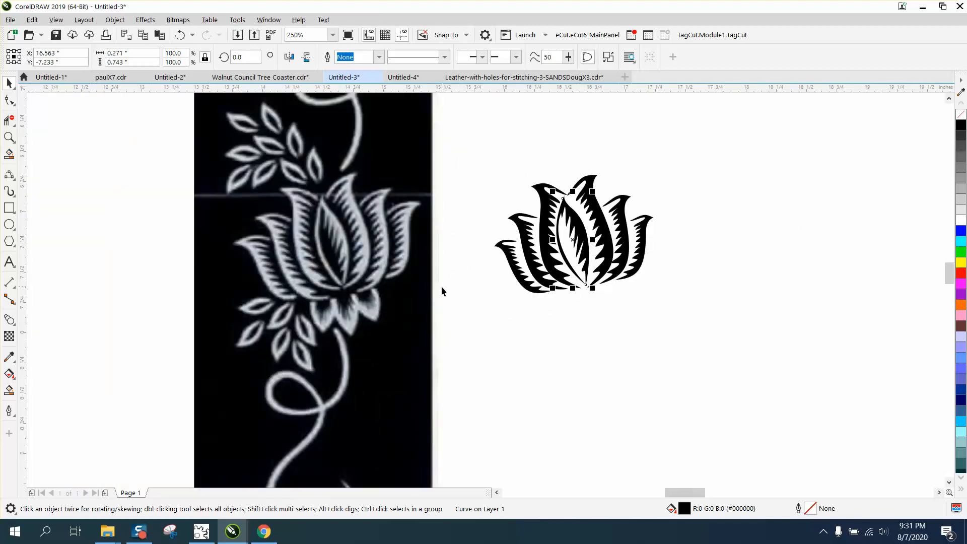
{"action": "mouse_move", "coordinate": [543, 221]}
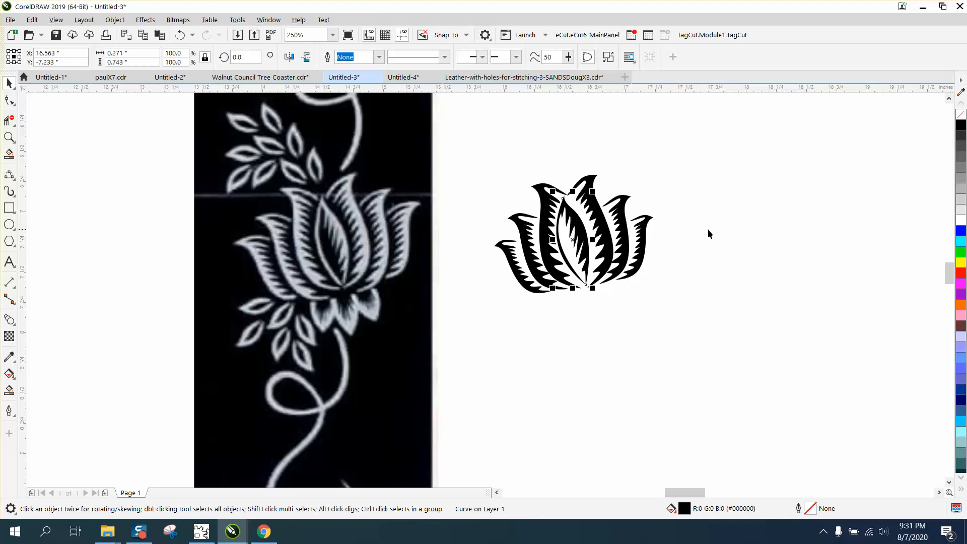
{"action": "left_click", "coordinate": [9, 138]}
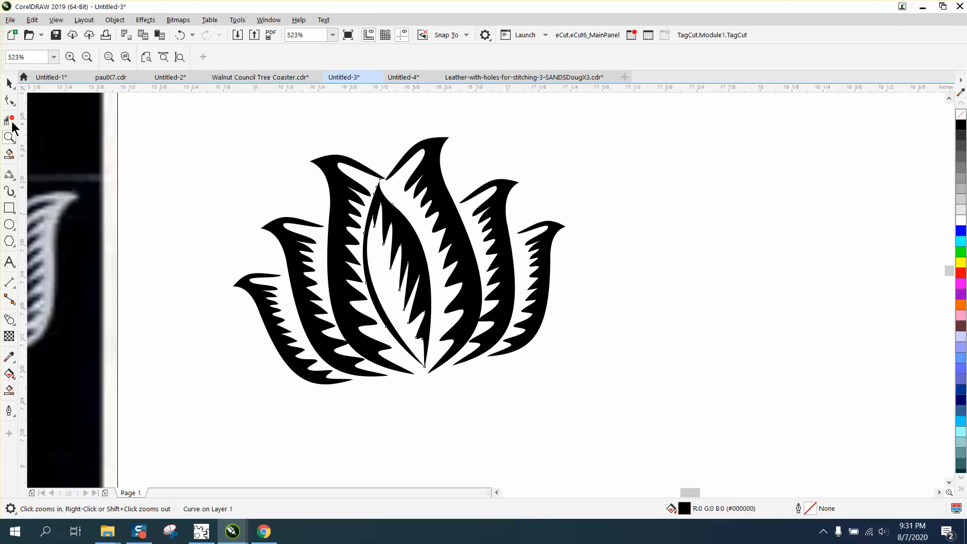
{"action": "left_click", "coordinate": [396, 273]}
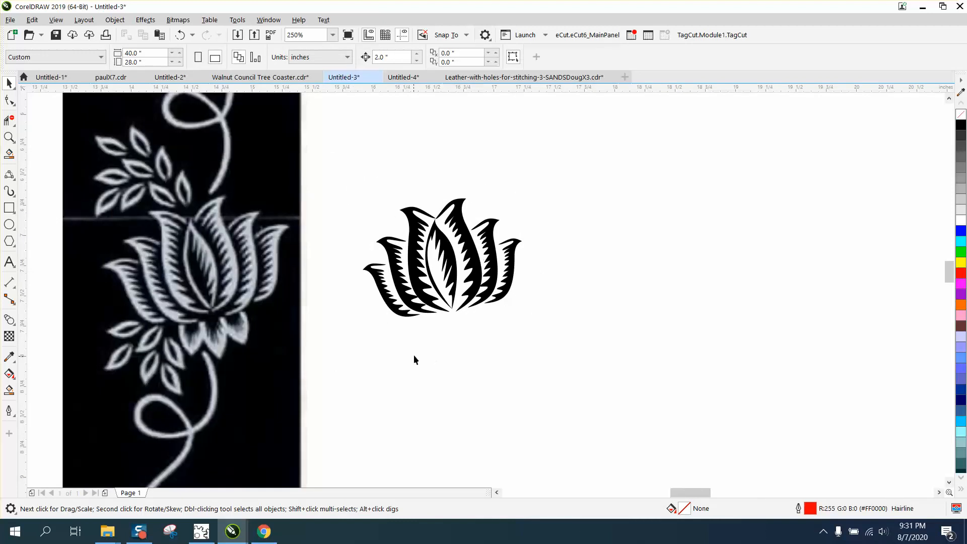
{"action": "mouse_move", "coordinate": [157, 347]}
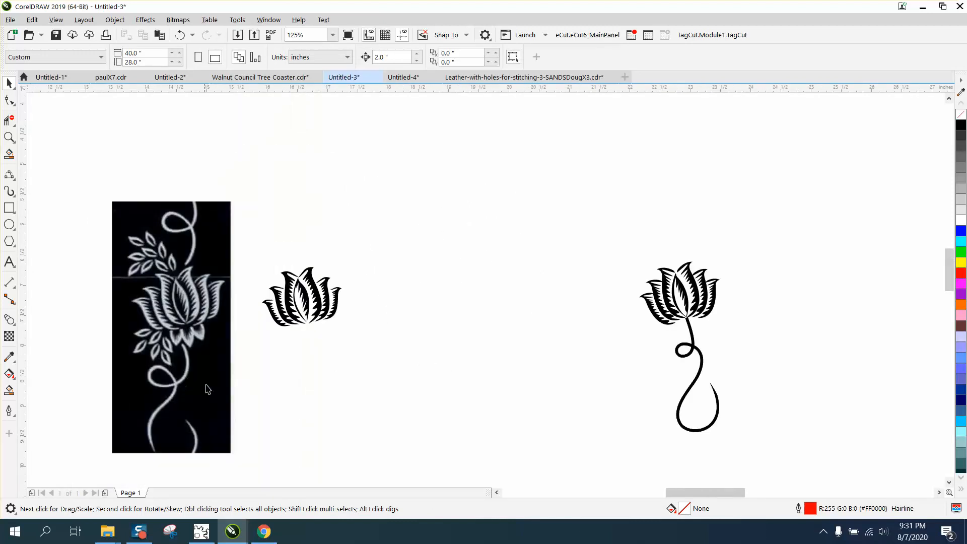
{"action": "mouse_move", "coordinate": [150, 388]}
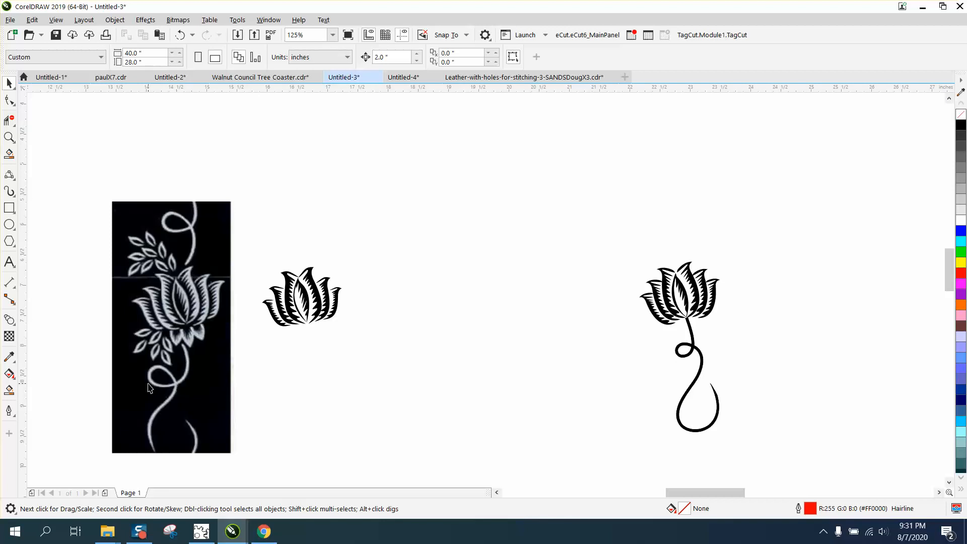
{"action": "mouse_move", "coordinate": [13, 214]}
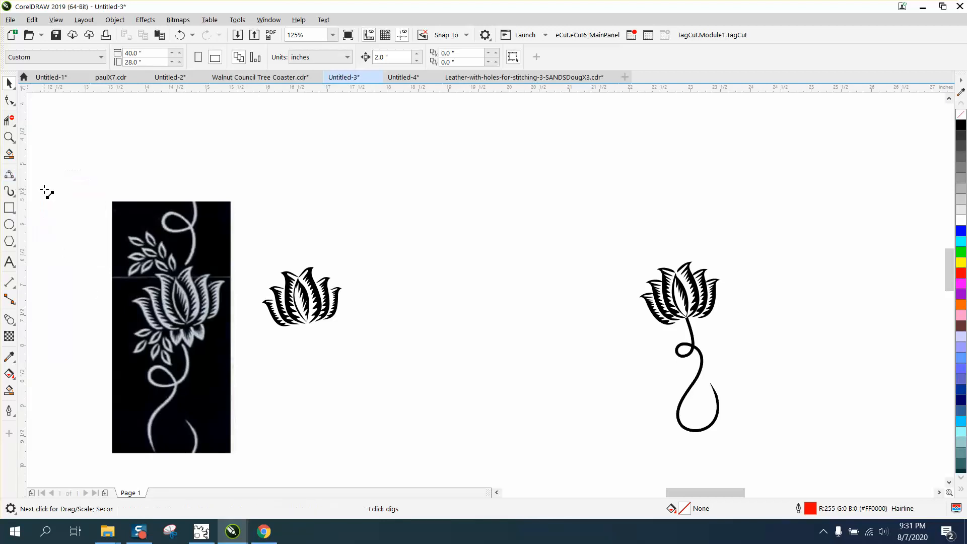
- Draw the looping stem curve under the flower, tracing the reference stem
{"action": "left_click", "coordinate": [9, 174]}
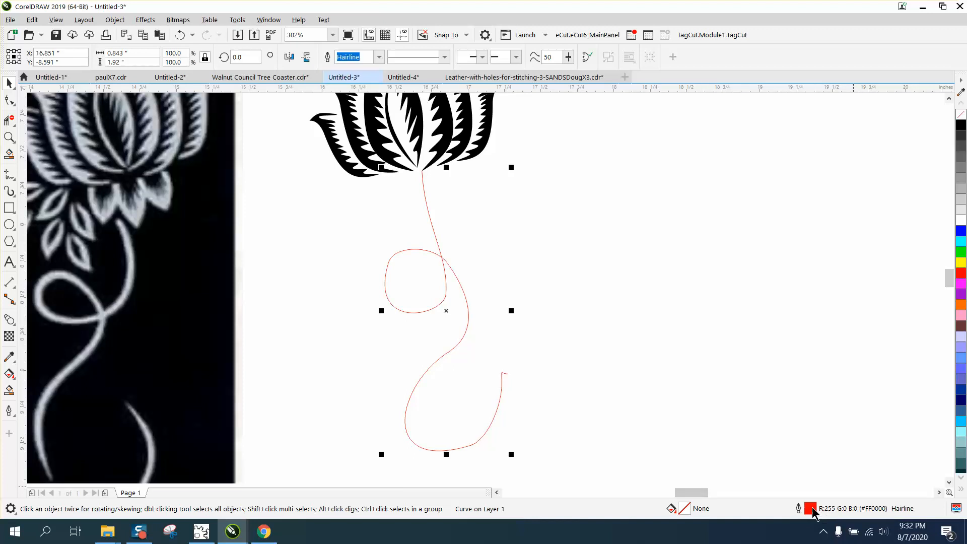
- Set the stem's outline to black at 4.0 pt width and select the thickened curve
{"action": "double_click", "coordinate": [810, 507]}
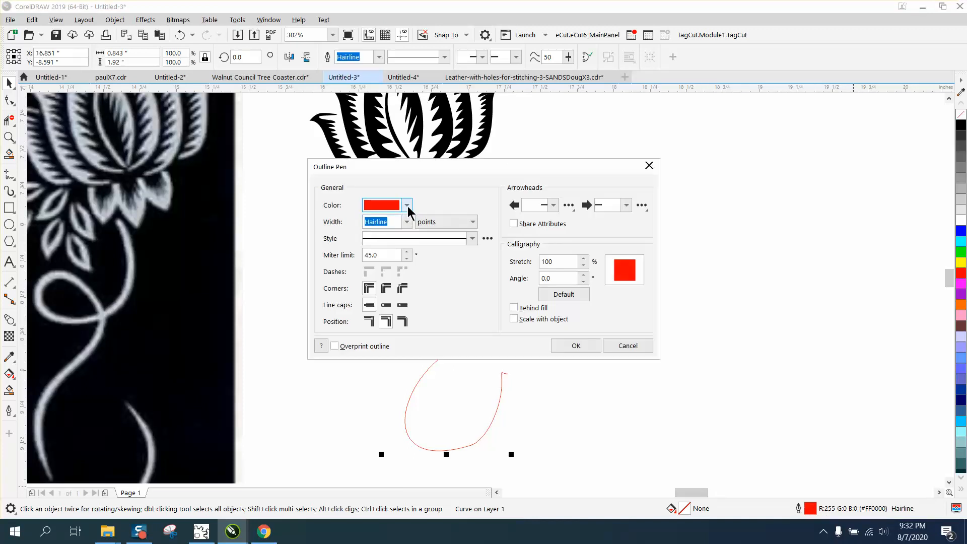
{"action": "left_click", "coordinate": [380, 205]}
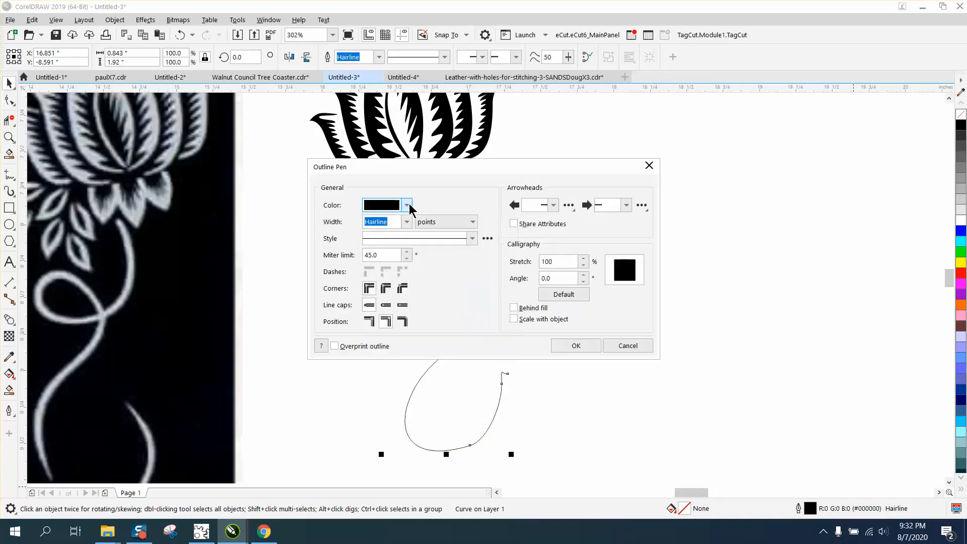
{"action": "left_click", "coordinate": [406, 221]}
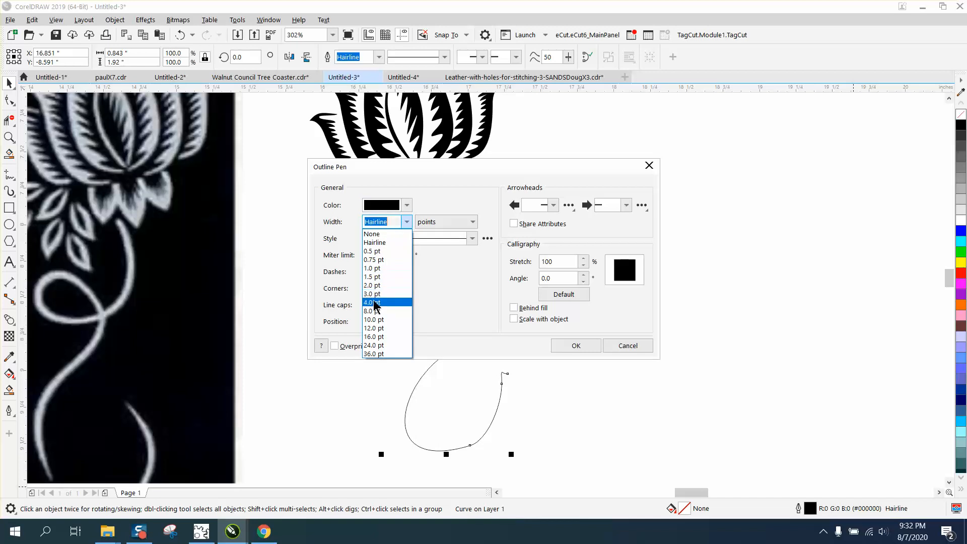
{"action": "left_click", "coordinate": [372, 302]}
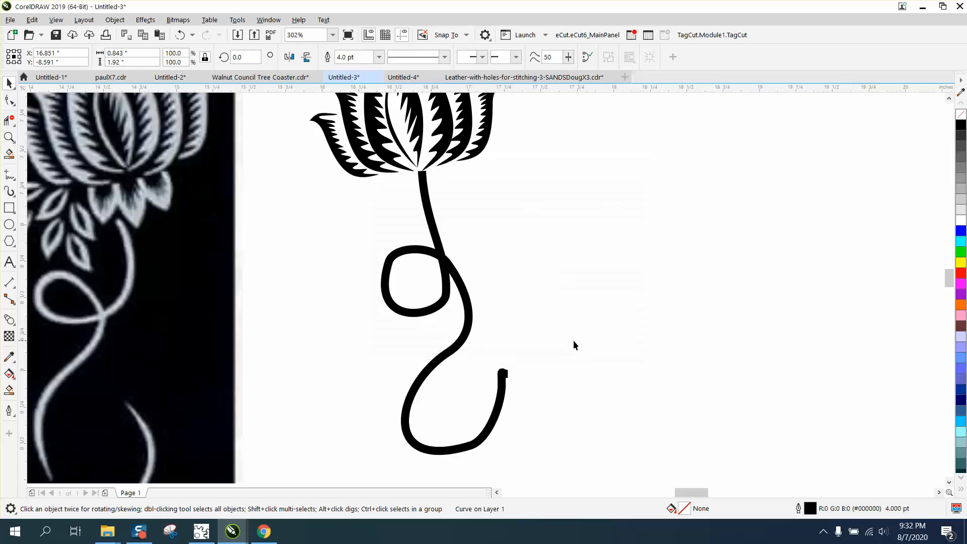
{"action": "mouse_move", "coordinate": [399, 309]}
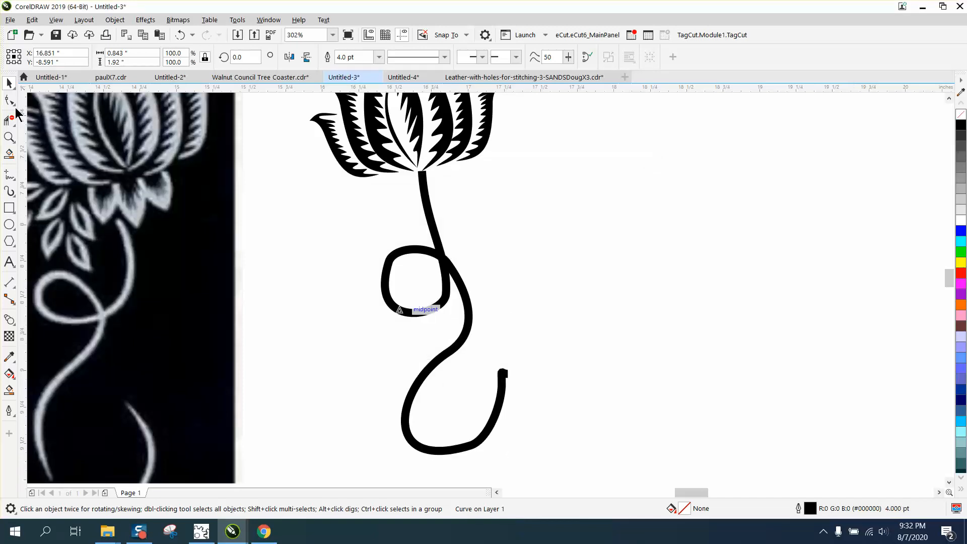
{"action": "left_click", "coordinate": [9, 100]}
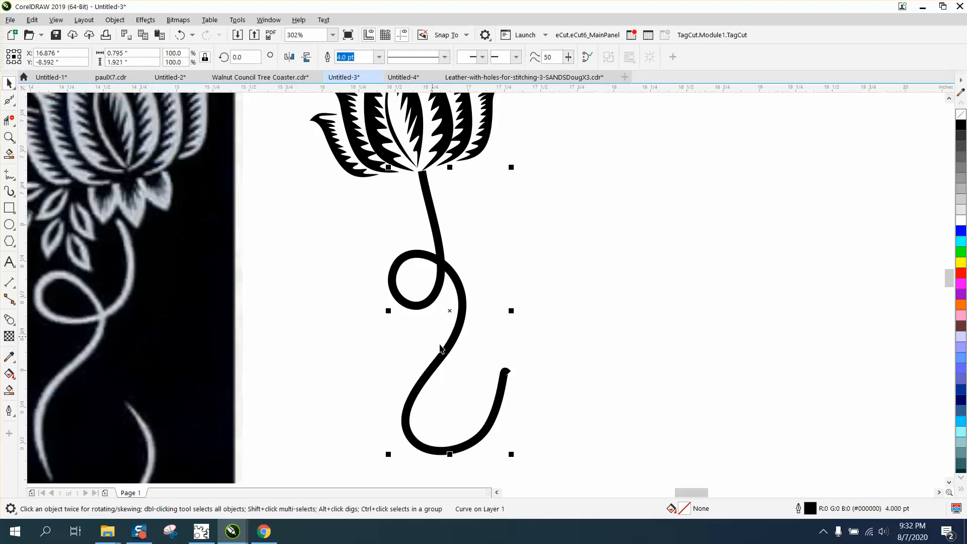
{"action": "mouse_move", "coordinate": [136, 148]}
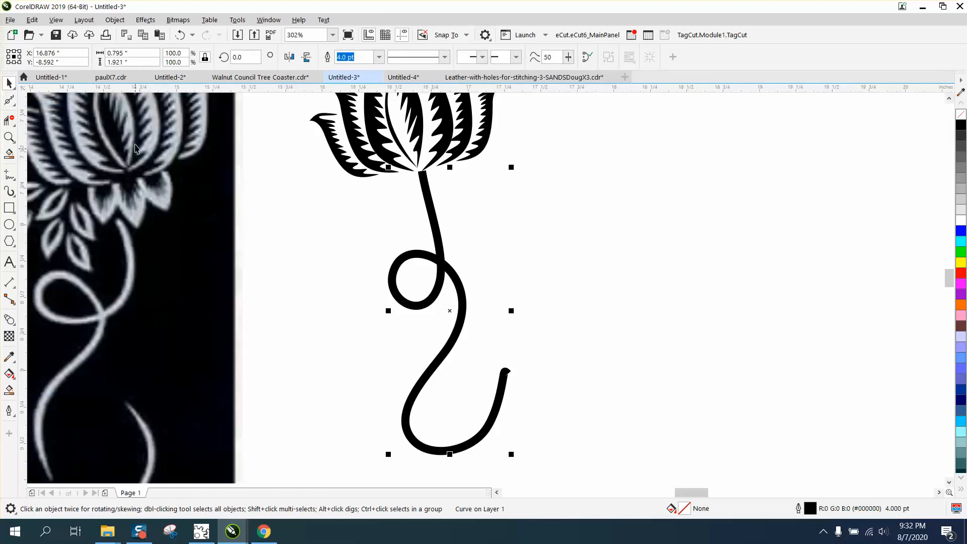
- Remove a node near the stem end and pull it into a tapered, pointed tip
{"action": "left_click", "coordinate": [114, 19]}
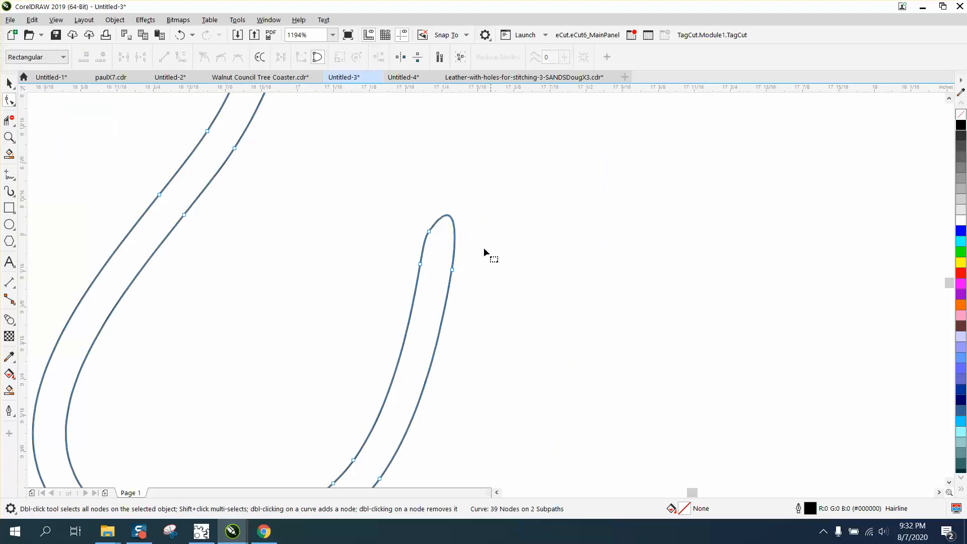
{"action": "mouse_move", "coordinate": [432, 232]}
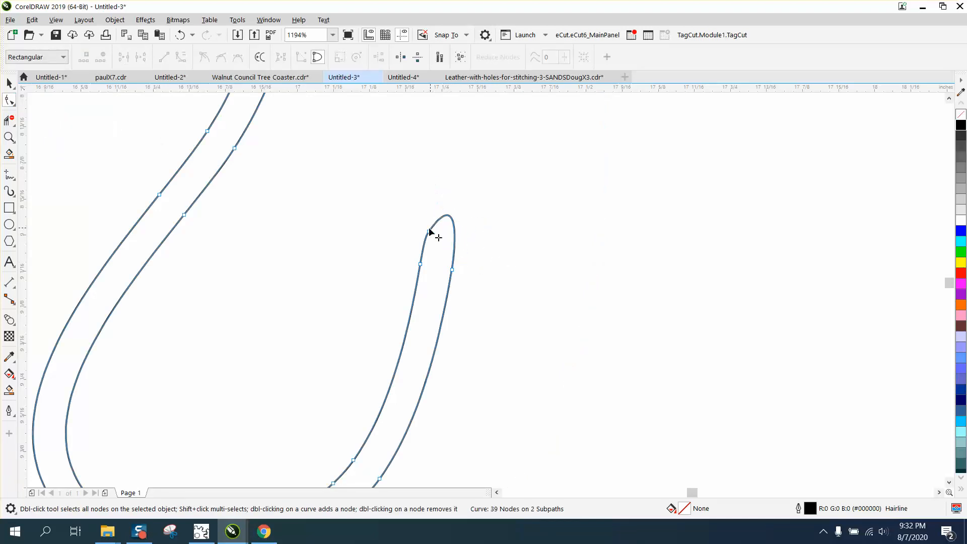
{"action": "double_click", "coordinate": [430, 232]}
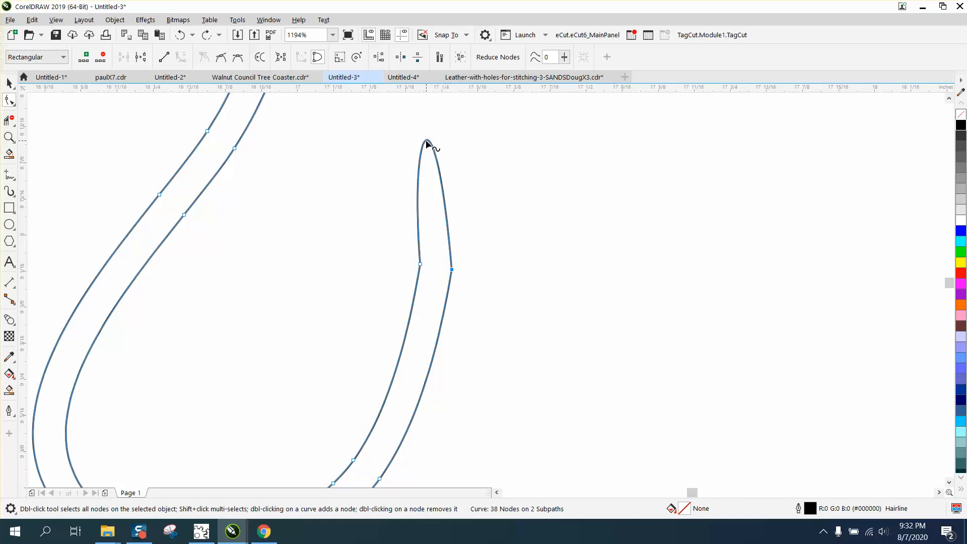
{"action": "left_click", "coordinate": [424, 141]}
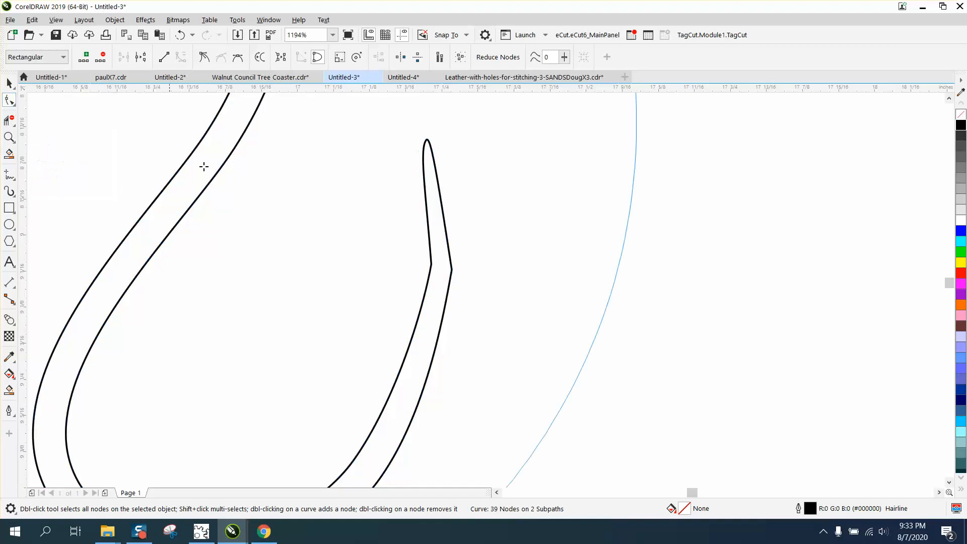
{"action": "left_click", "coordinate": [10, 100]}
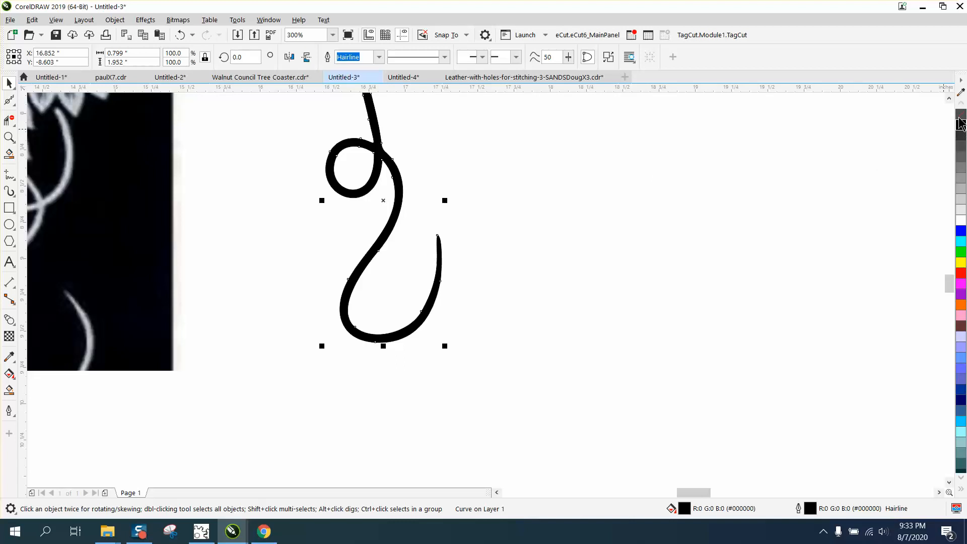
- Zoom toward the small leaves on the reference bitmap
{"action": "scroll", "scroll_direction": "down", "scroll_amount": 3}
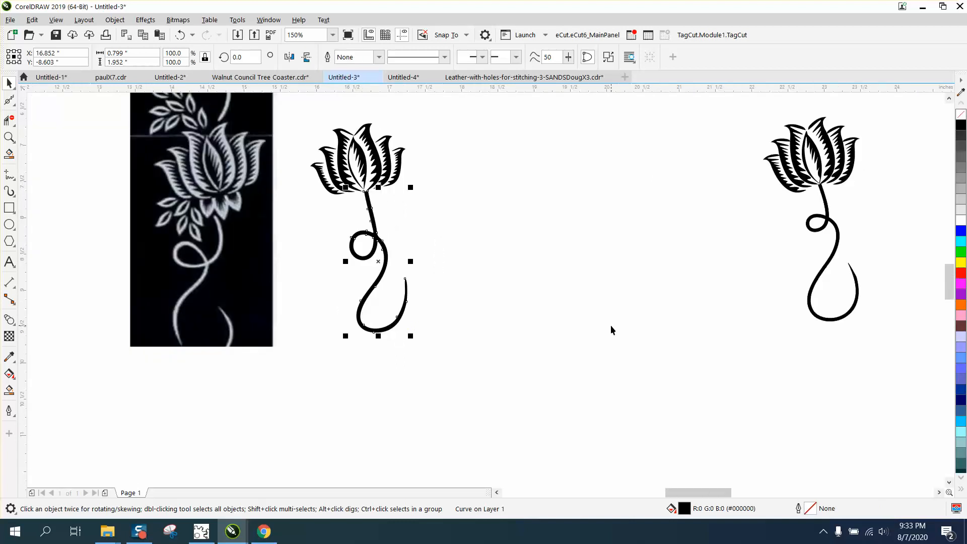
{"action": "mouse_move", "coordinate": [725, 239]}
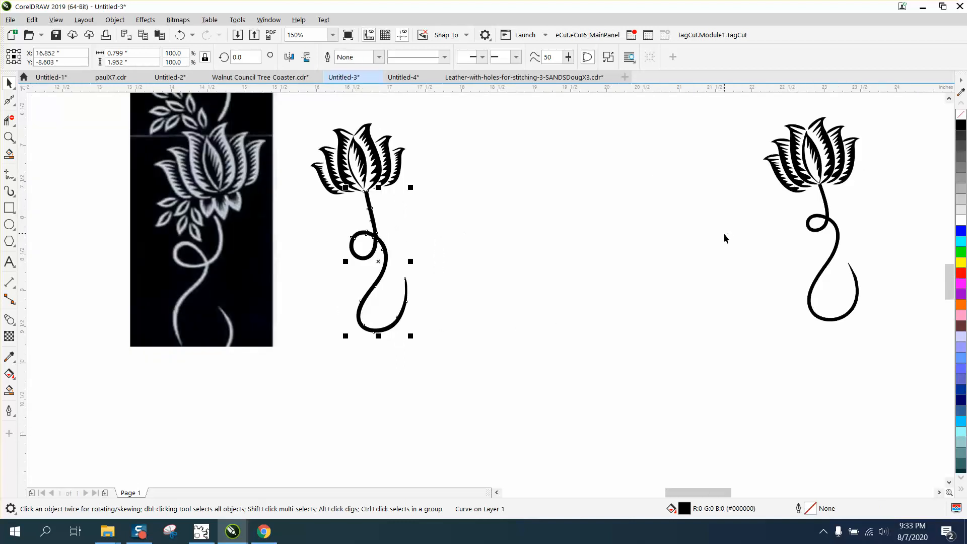
{"action": "mouse_move", "coordinate": [130, 151]}
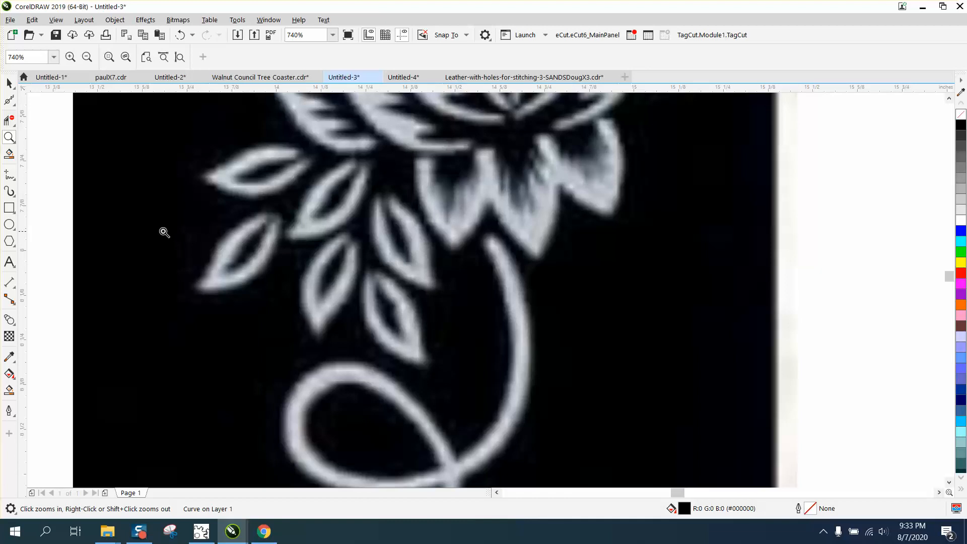
{"action": "mouse_move", "coordinate": [9, 174]}
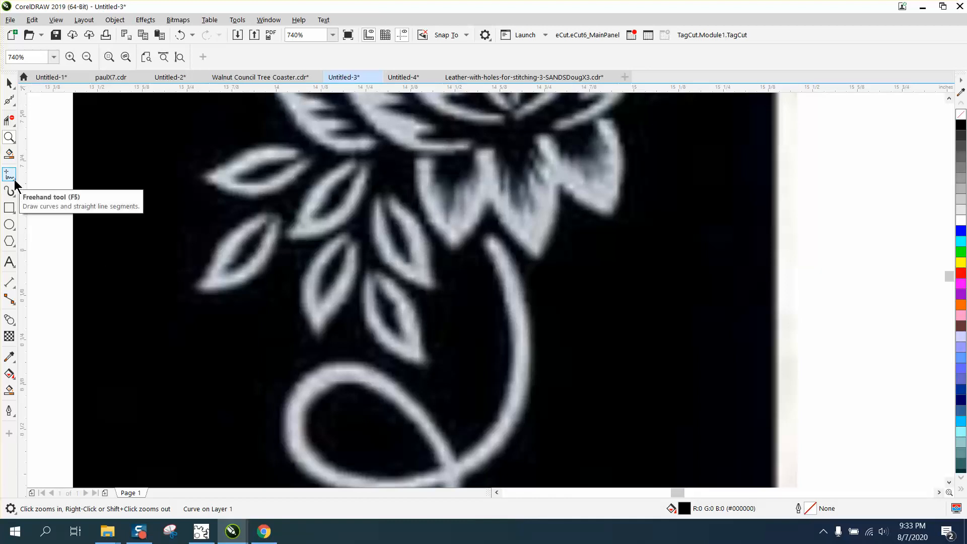
- Trace the leftmost reference leaf as a closed curve and add a node to reshape its left edge
{"action": "left_click", "coordinate": [9, 175]}
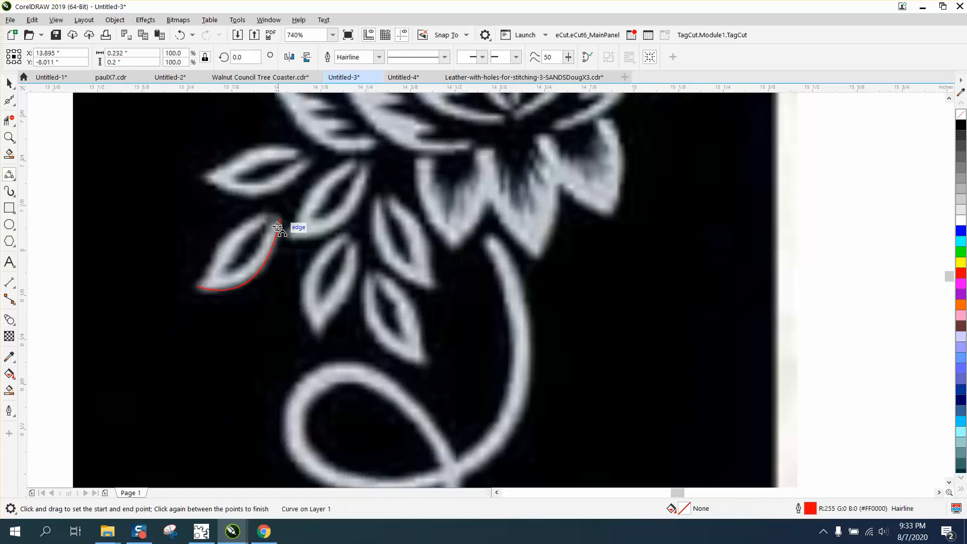
{"action": "mouse_move", "coordinate": [275, 218]}
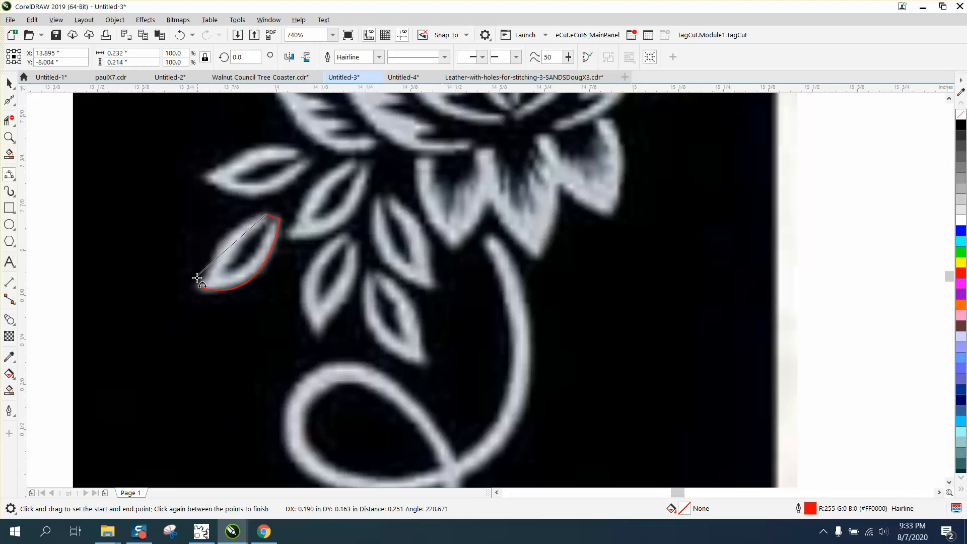
{"action": "mouse_move", "coordinate": [221, 243]}
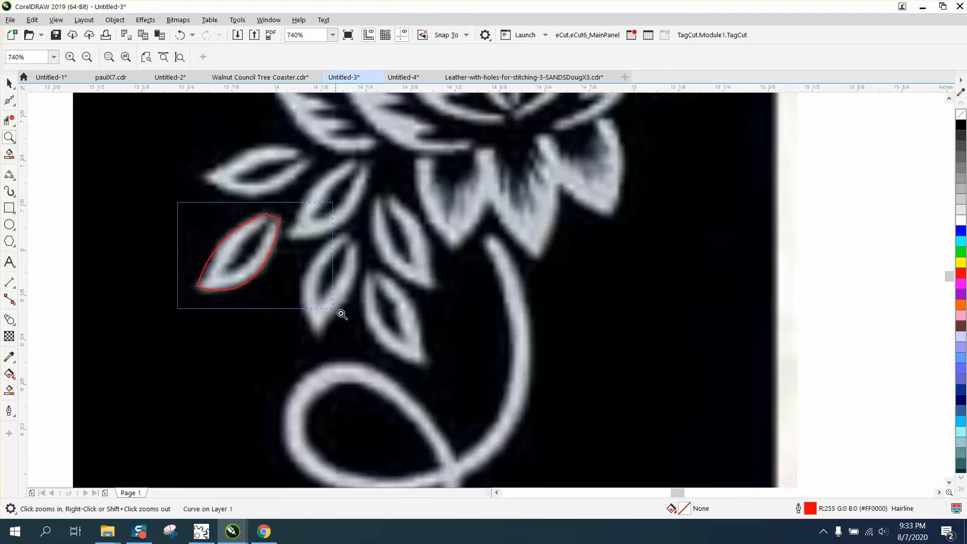
{"action": "left_click", "coordinate": [341, 314]}
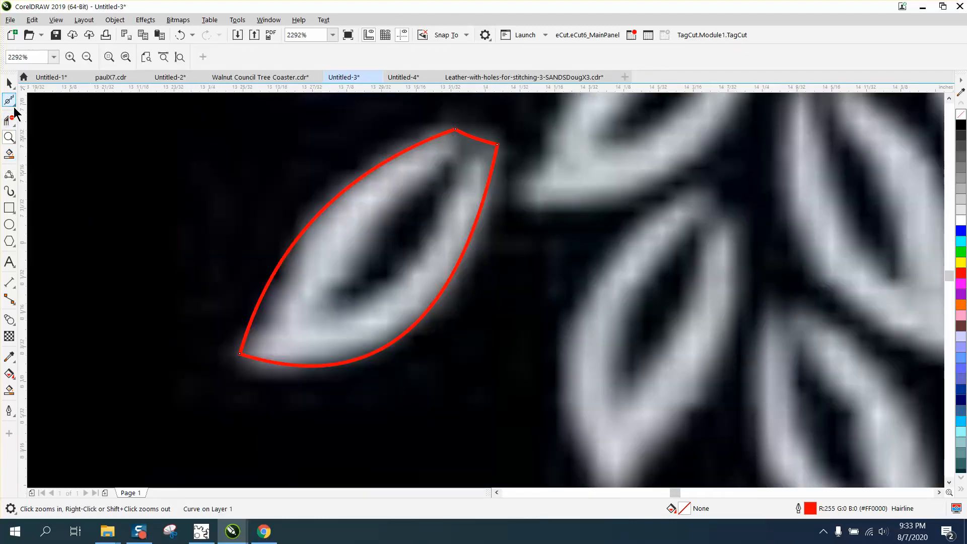
{"action": "left_click", "coordinate": [9, 100]}
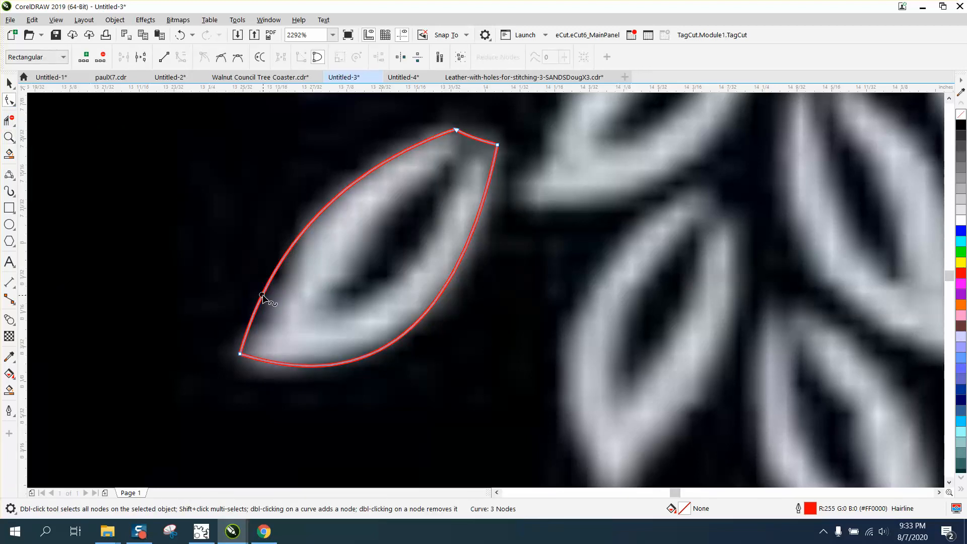
{"action": "double_click", "coordinate": [262, 302]}
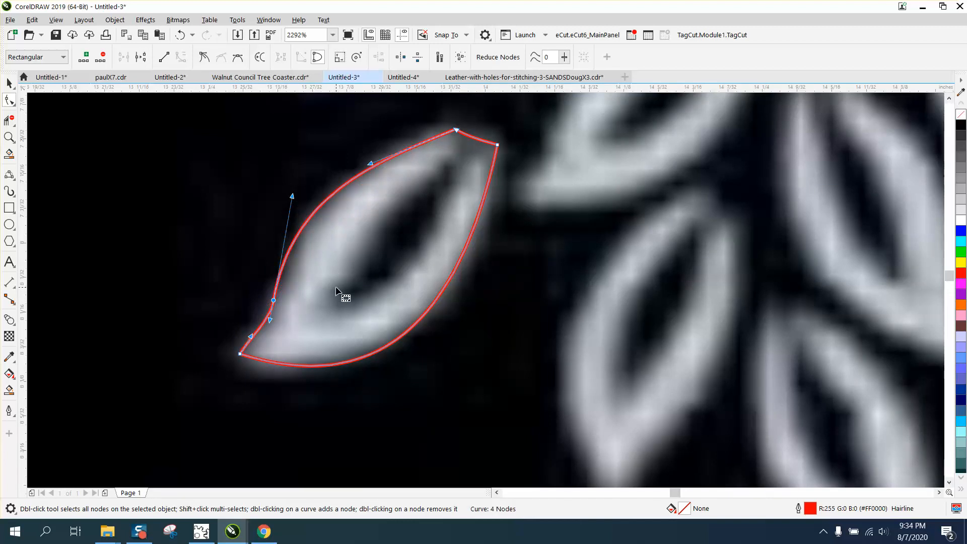
{"action": "mouse_move", "coordinate": [10, 101]}
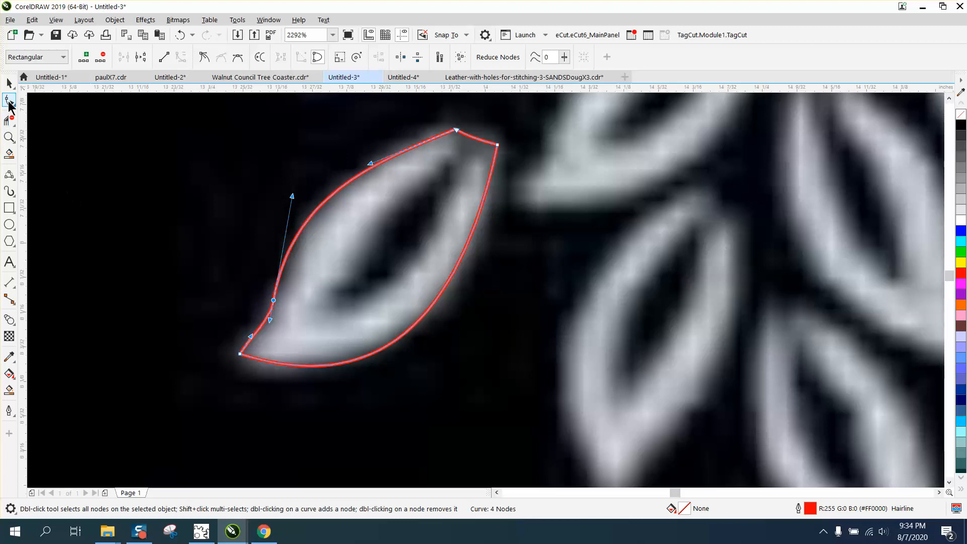
{"action": "left_click", "coordinate": [9, 84]}
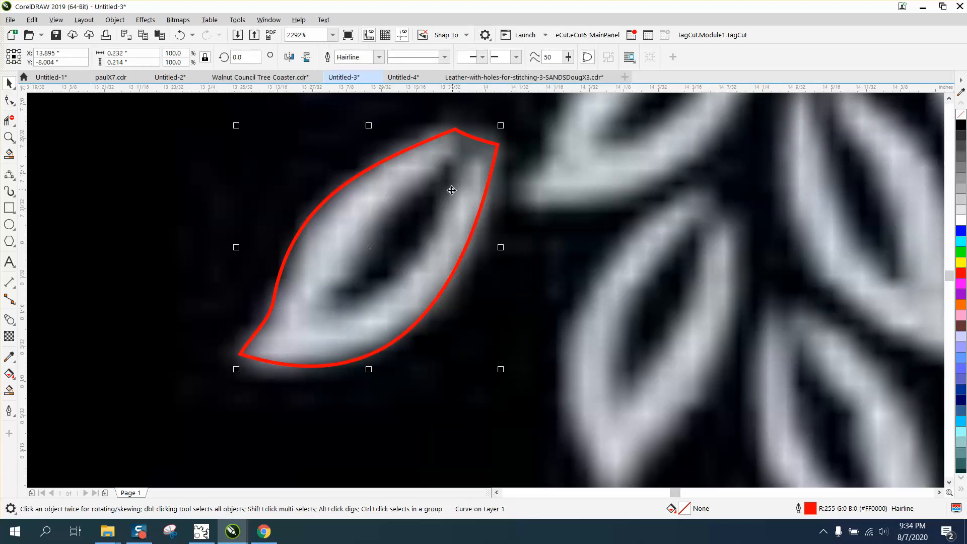
{"action": "mouse_move", "coordinate": [388, 265]}
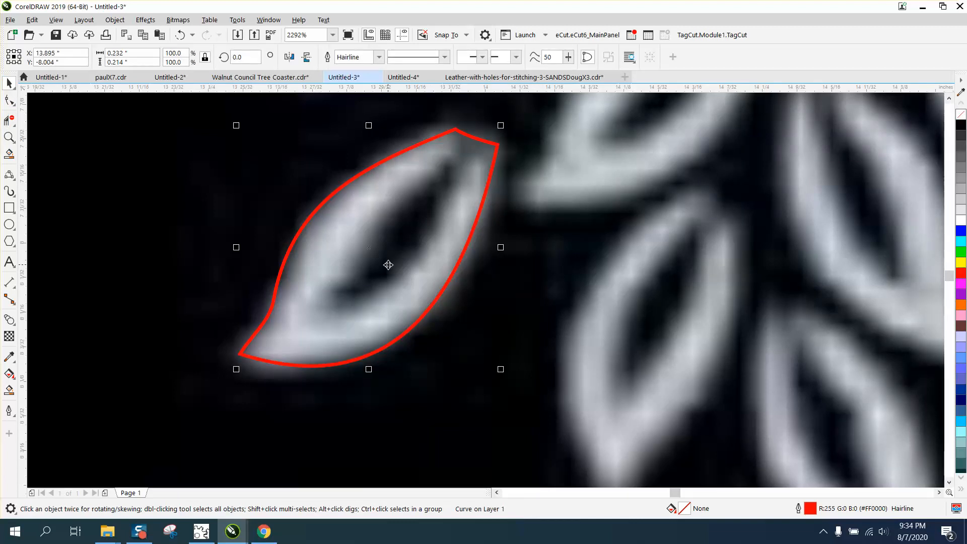
{"action": "mouse_move", "coordinate": [10, 207]}
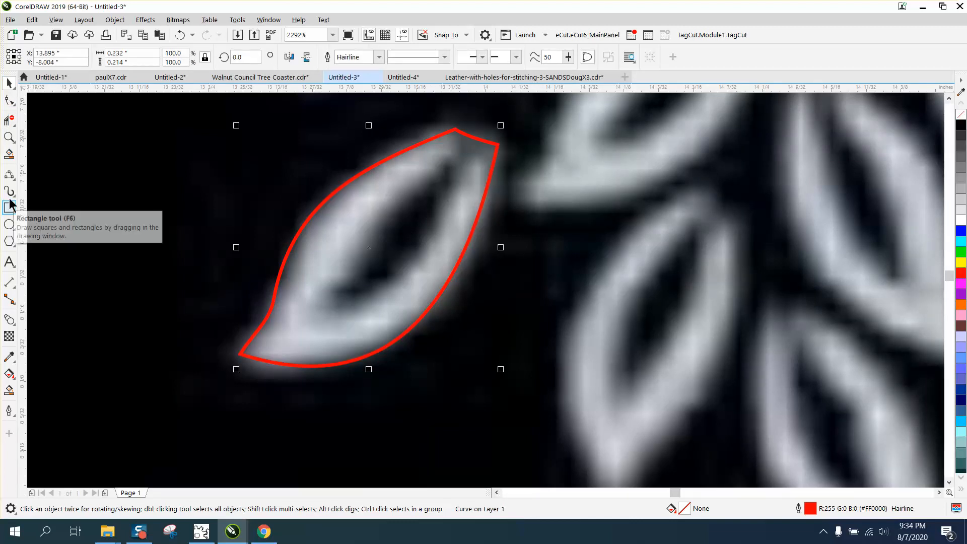
- Smart-fill the enclosed leaf region black, leaving its centre hollow beside the stem
{"action": "left_click", "coordinate": [10, 206]}
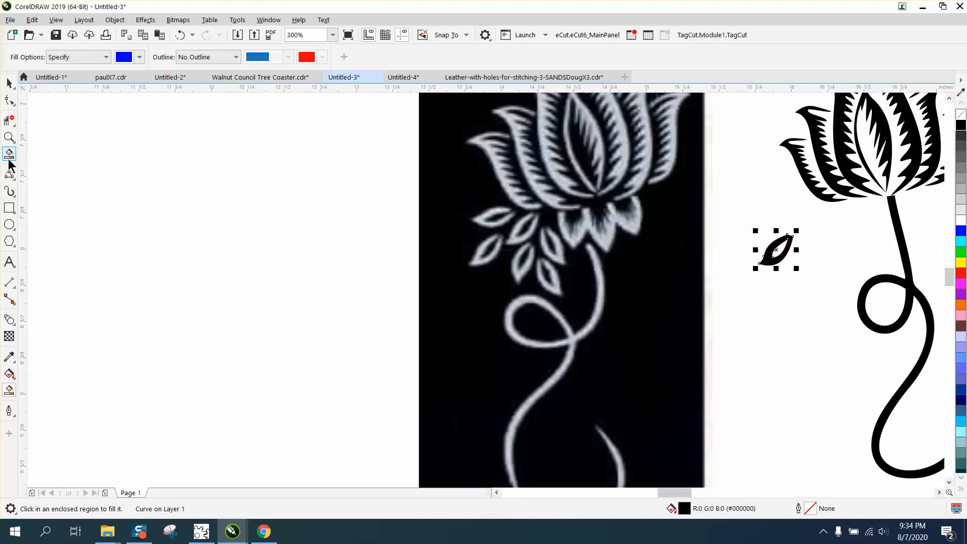
{"action": "left_click", "coordinate": [9, 137]}
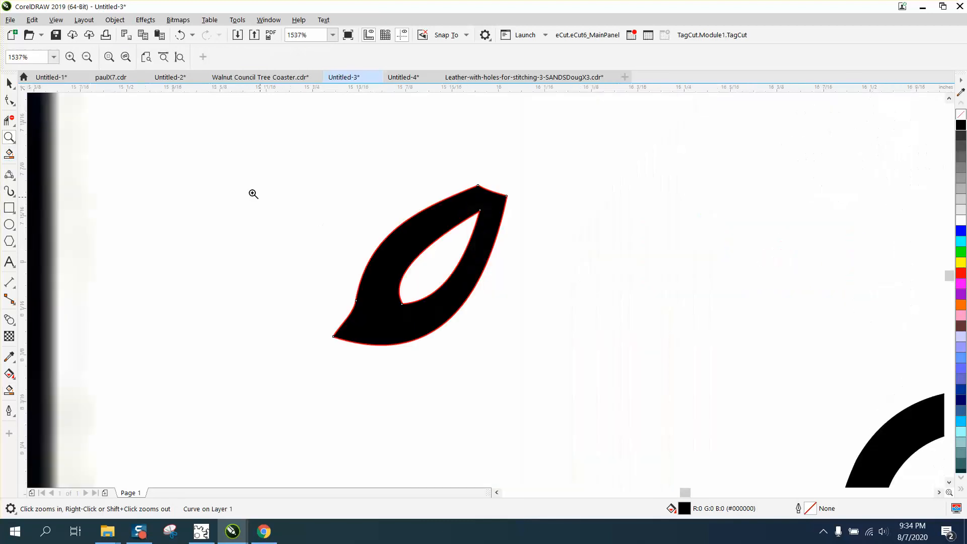
{"action": "mouse_move", "coordinate": [900, 131]}
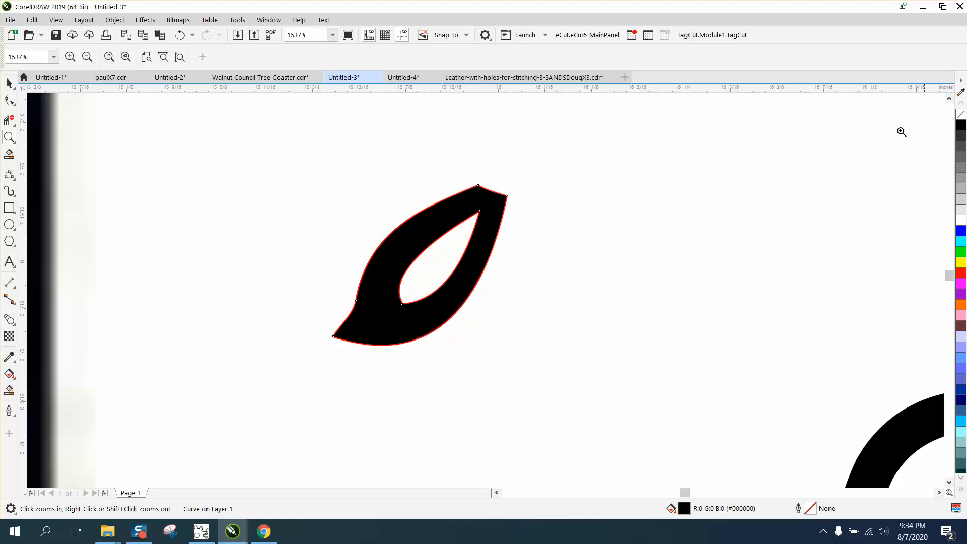
{"action": "left_click", "coordinate": [419, 265]}
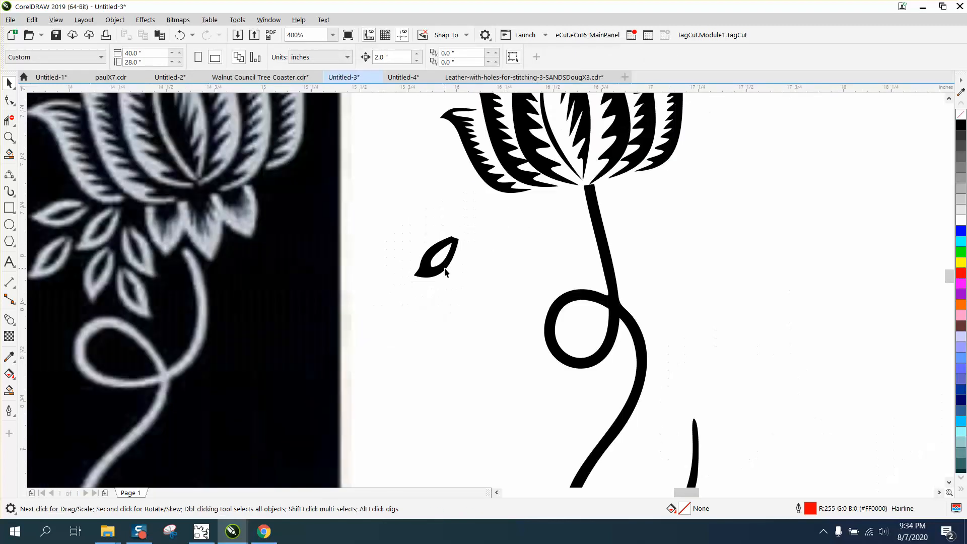
- Duplicate the black leaf beside the original and adjust a node on the copy's inner edge
{"action": "left_click", "coordinate": [487, 222]}
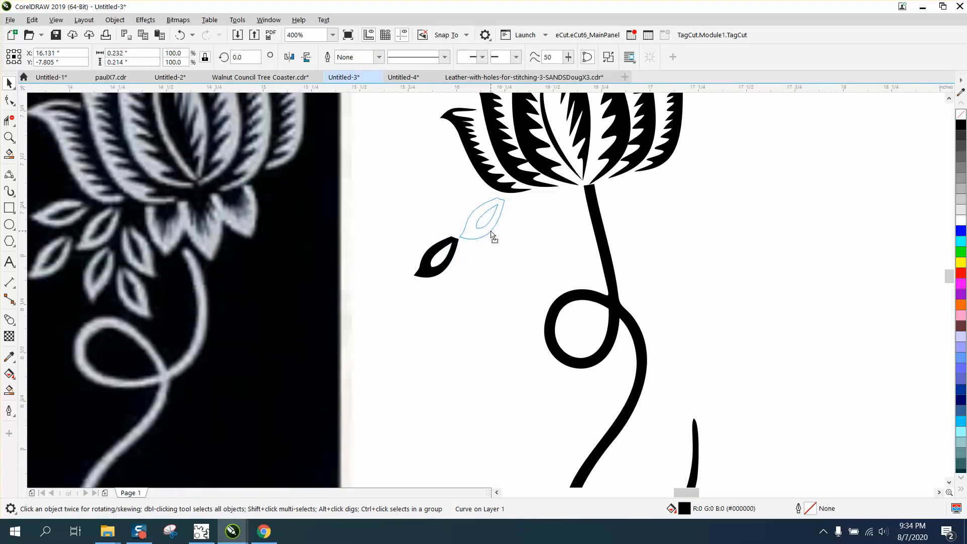
{"action": "left_click", "coordinate": [481, 219]}
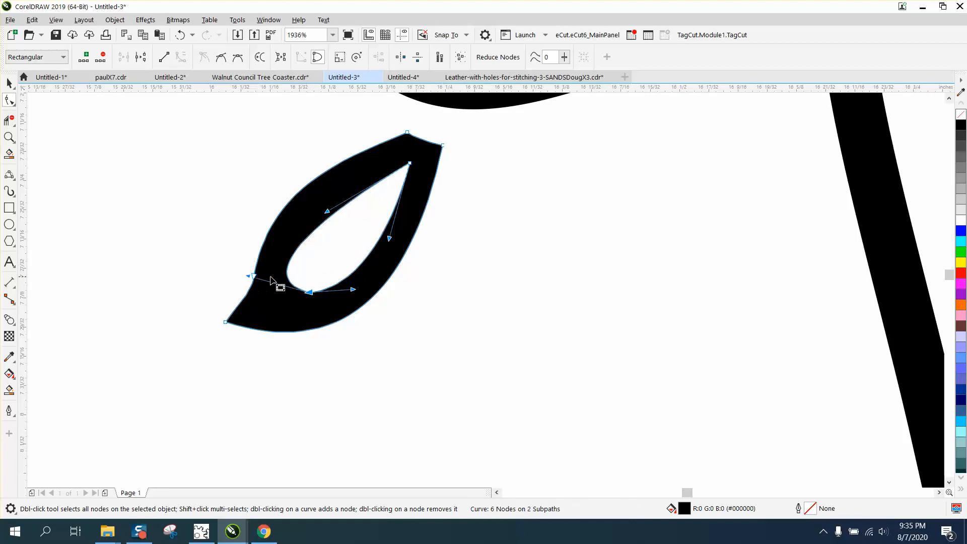
{"action": "left_click", "coordinate": [9, 83]}
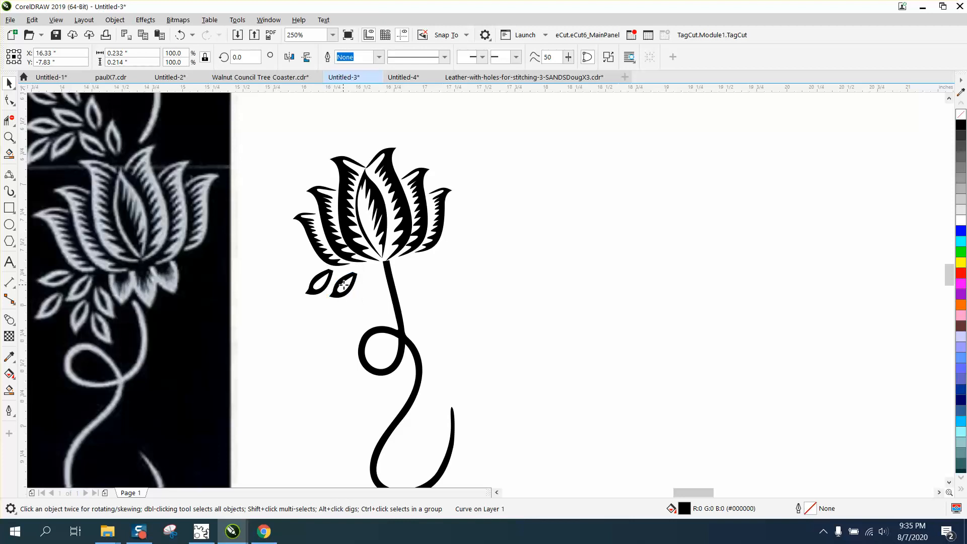
{"action": "left_click", "coordinate": [342, 284]}
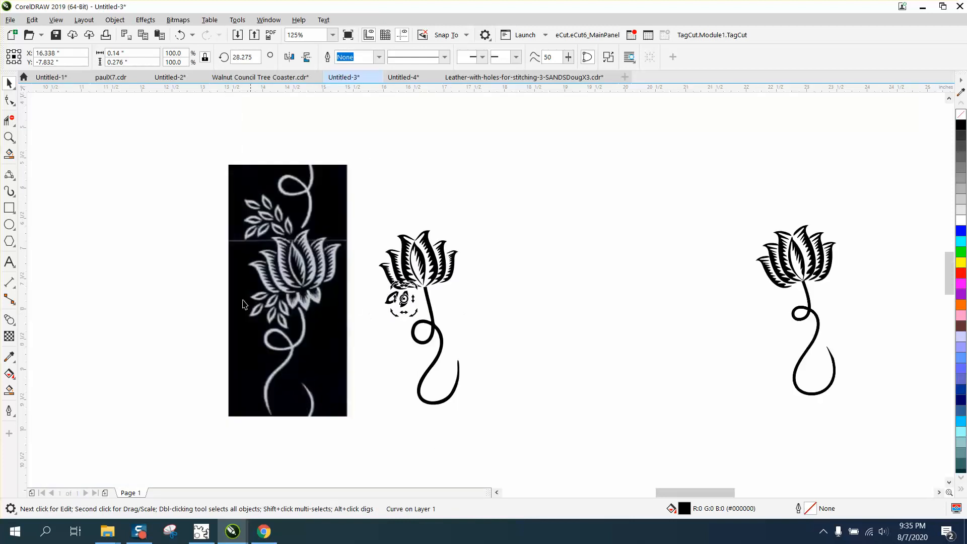
{"action": "left_click", "coordinate": [9, 137]}
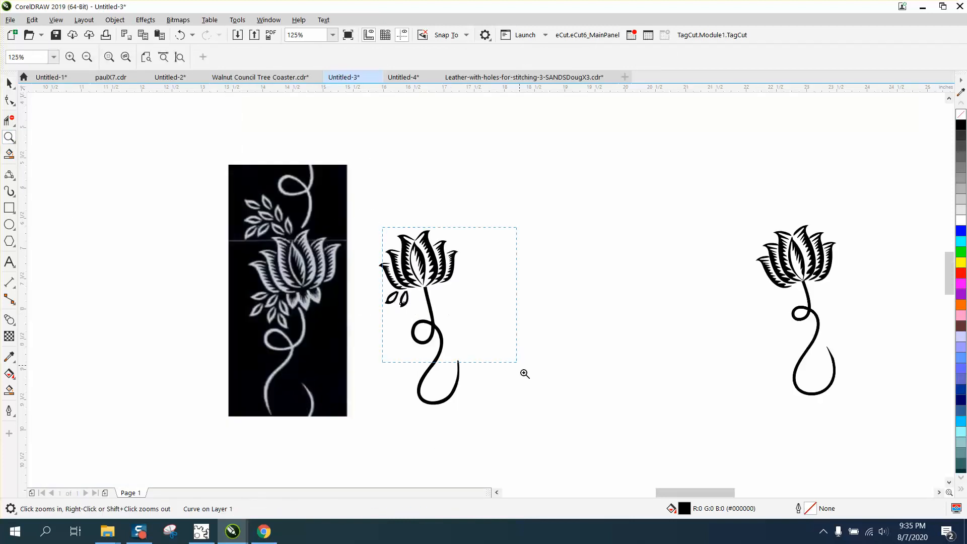
{"action": "left_click", "coordinate": [524, 374]}
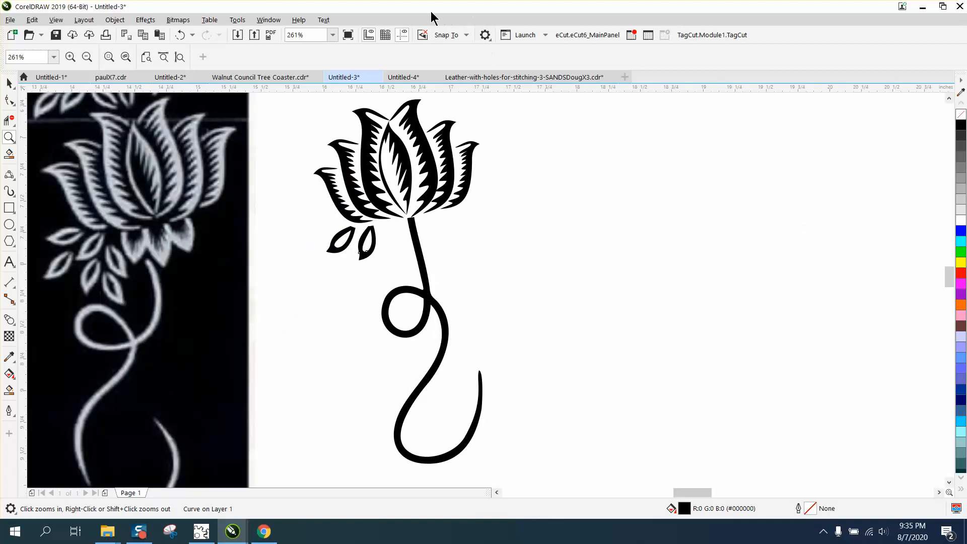